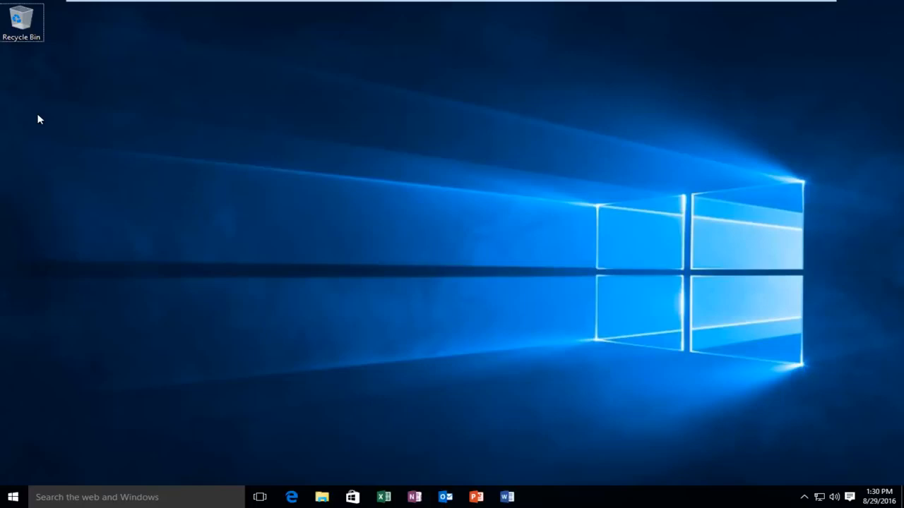
{"action": "mouse_move", "coordinate": [17, 108]}
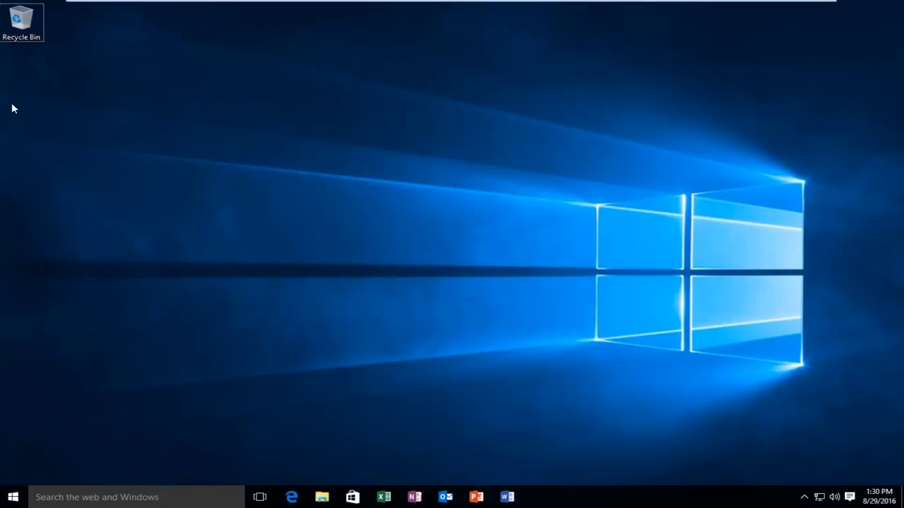
{"action": "mouse_move", "coordinate": [30, 132]}
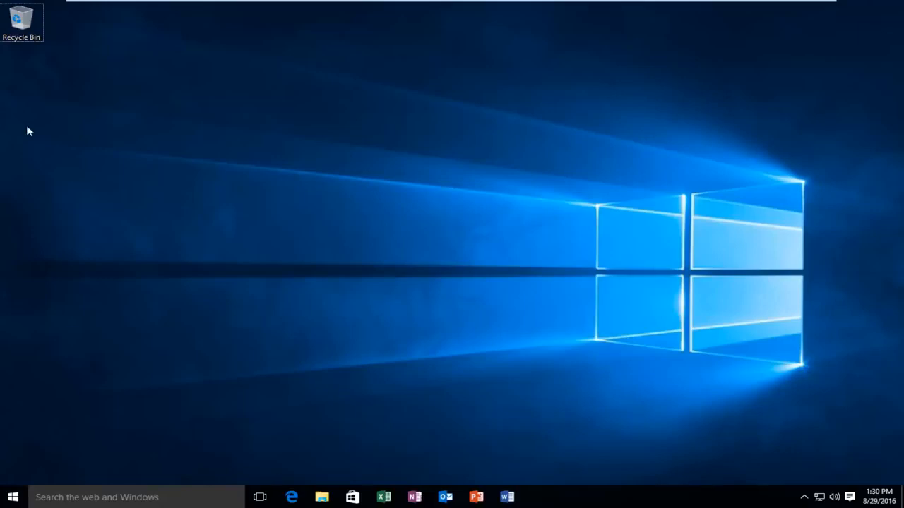
{"action": "mouse_move", "coordinate": [28, 153]}
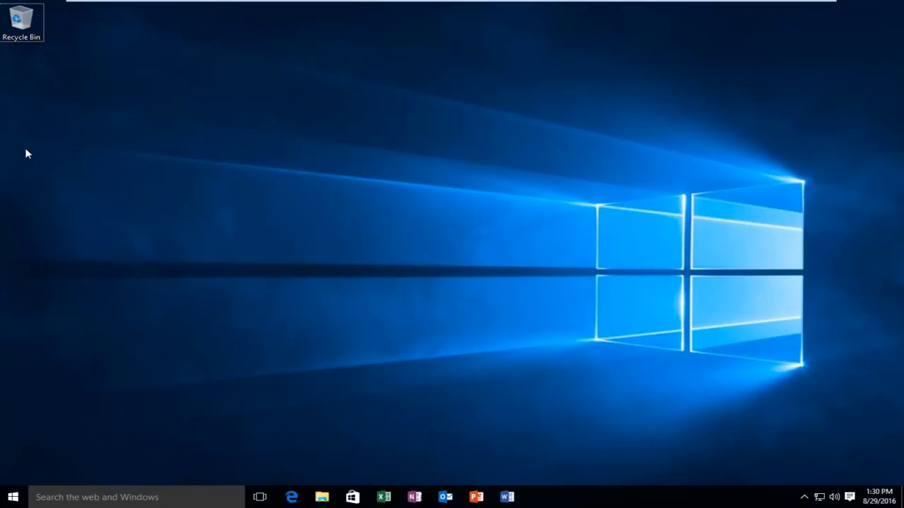
{"action": "mouse_move", "coordinate": [516, 159]}
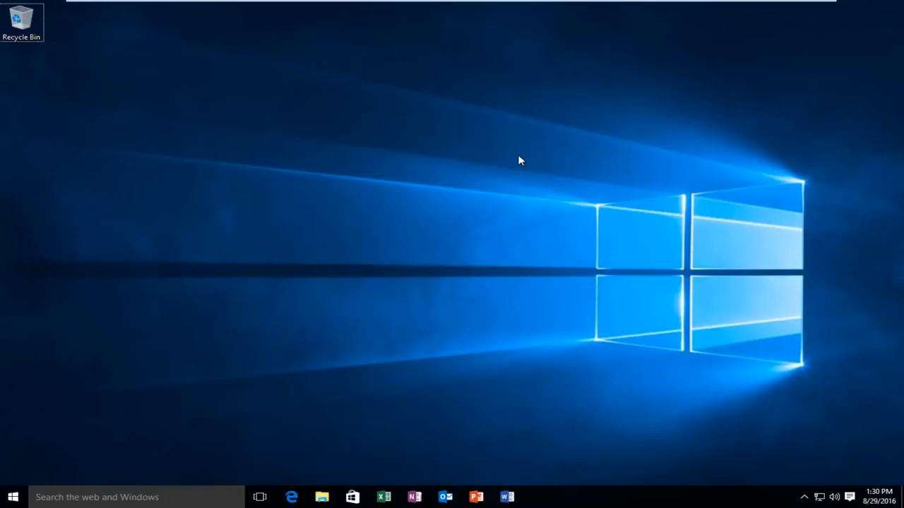
{"action": "mouse_move", "coordinate": [196, 325]}
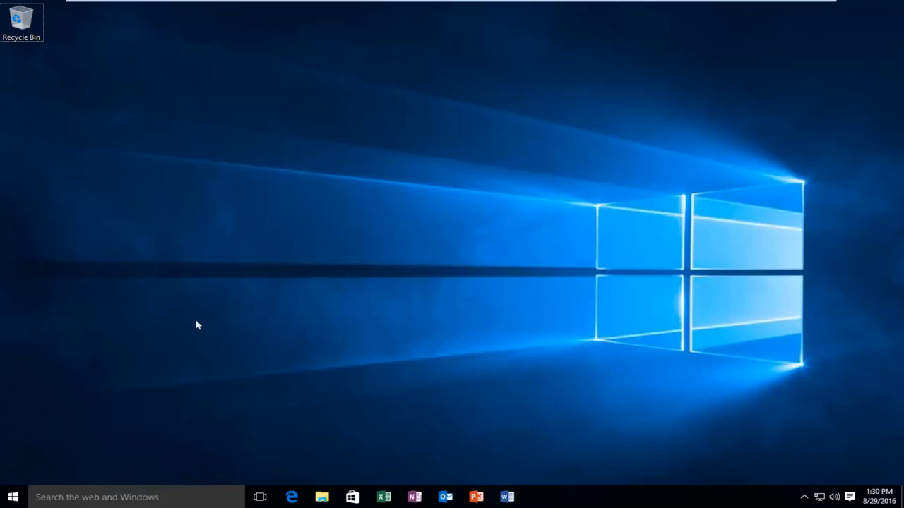
{"action": "mouse_move", "coordinate": [398, 327]}
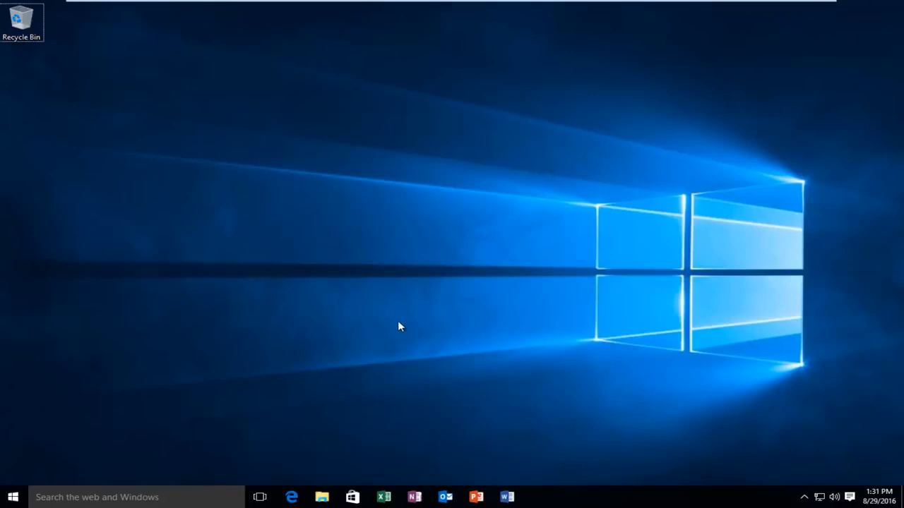
{"action": "mouse_move", "coordinate": [28, 484]}
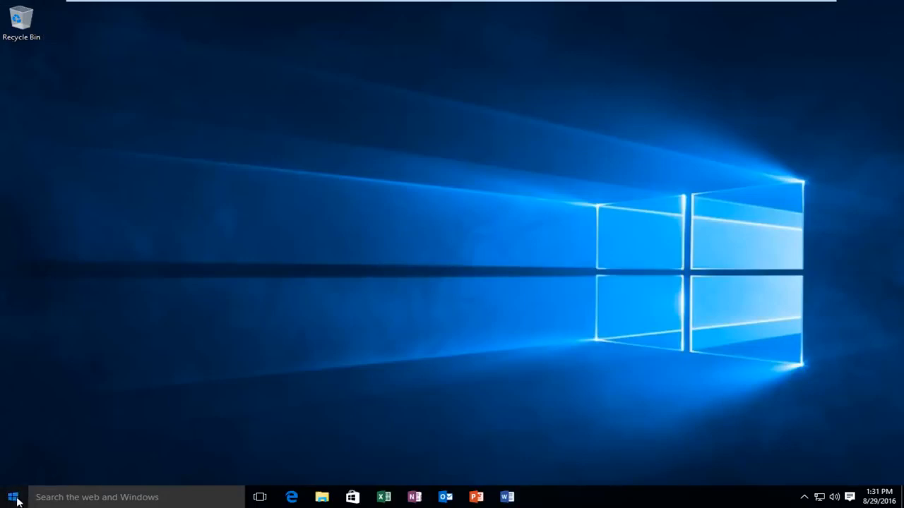
Search Windows from the Start menu for 'device manager'
{"action": "left_click", "coordinate": [9, 497]}
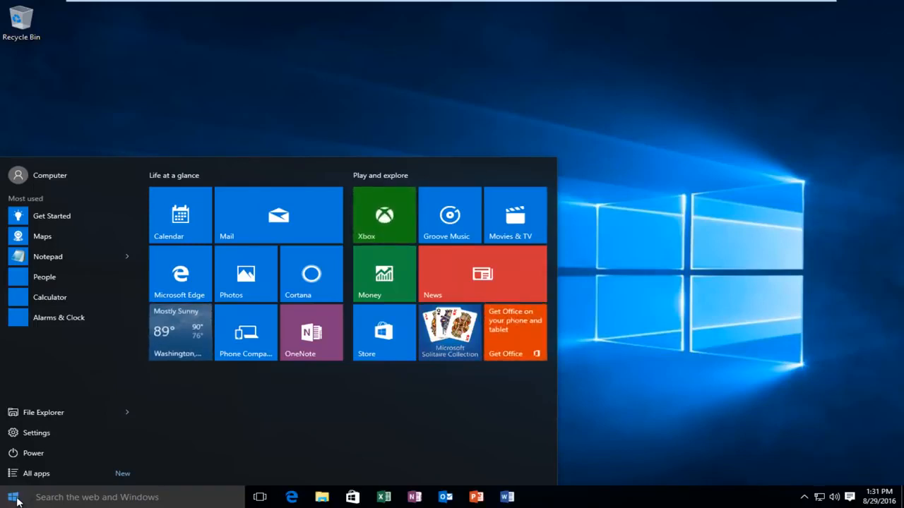
{"action": "left_click", "coordinate": [9, 497]}
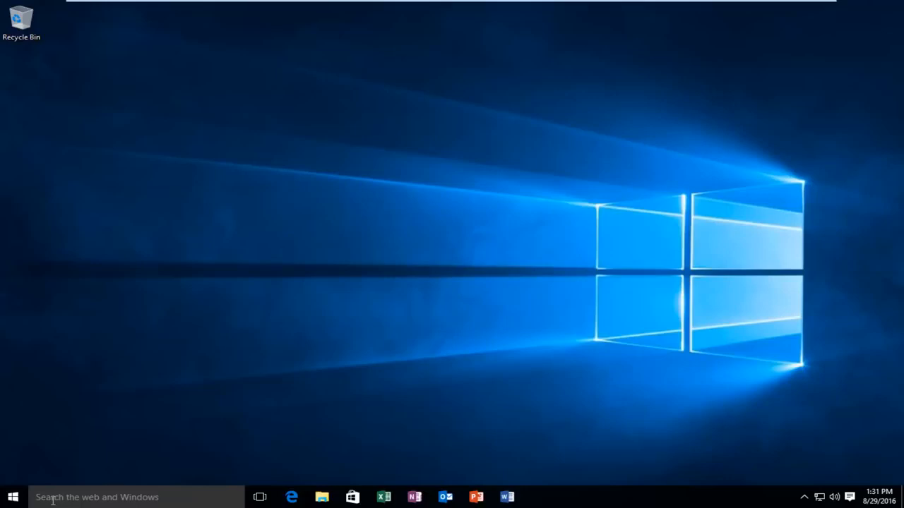
{"action": "type", "text": "device manager"}
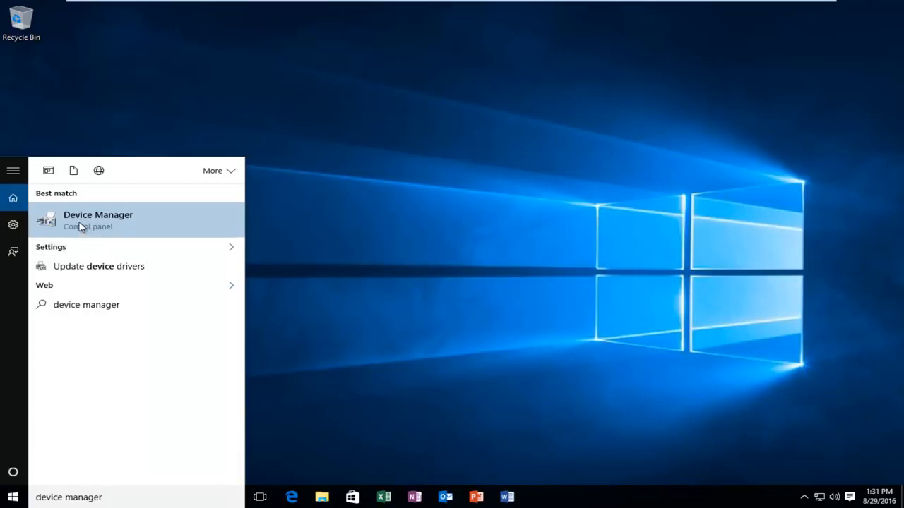
Launch Device Manager and expand Display adapters to select VMware SVGA 3D
{"action": "left_click", "coordinate": [98, 220]}
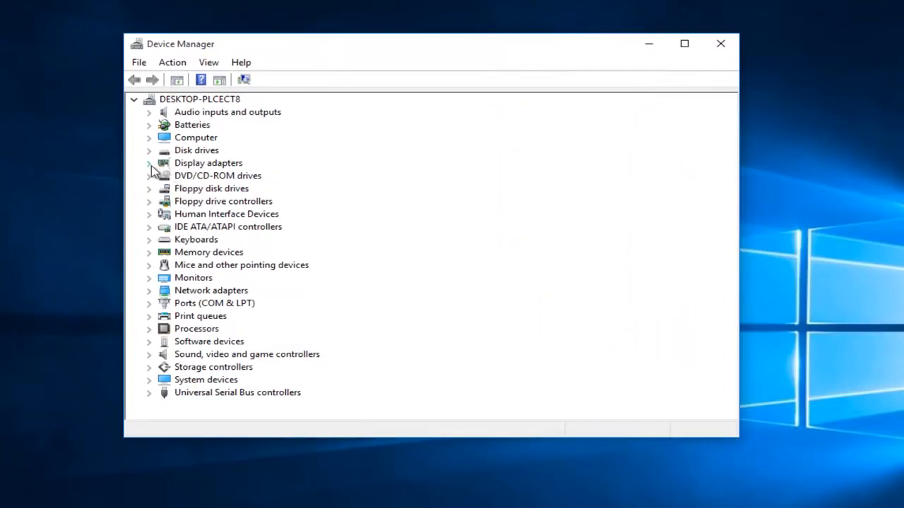
{"action": "left_click", "coordinate": [148, 162]}
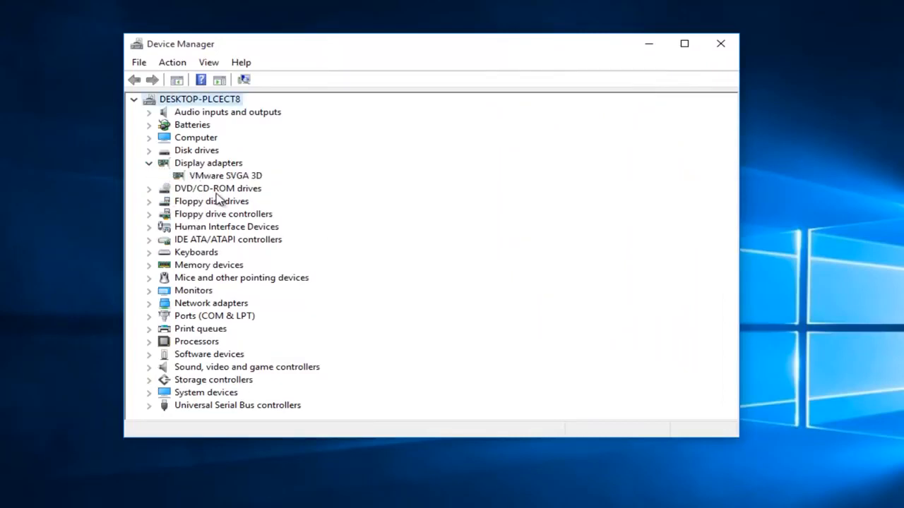
{"action": "left_click", "coordinate": [225, 175]}
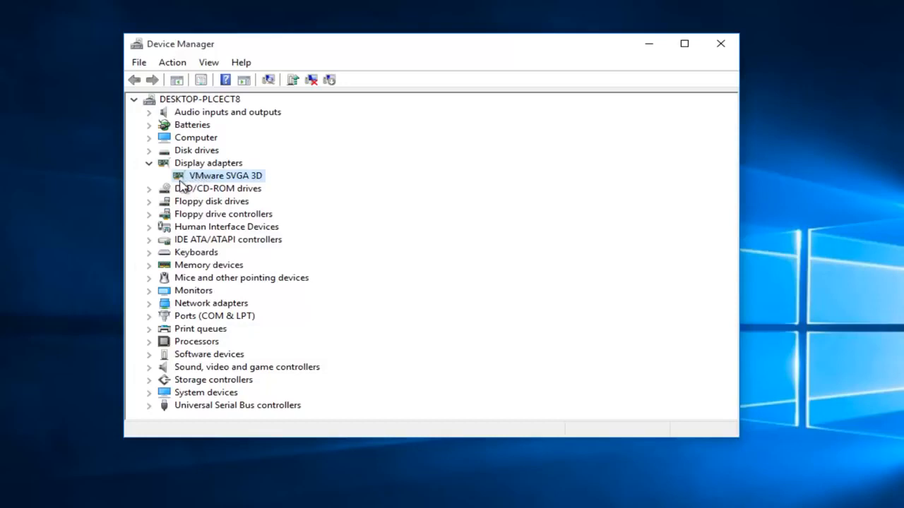
{"action": "mouse_move", "coordinate": [221, 182]}
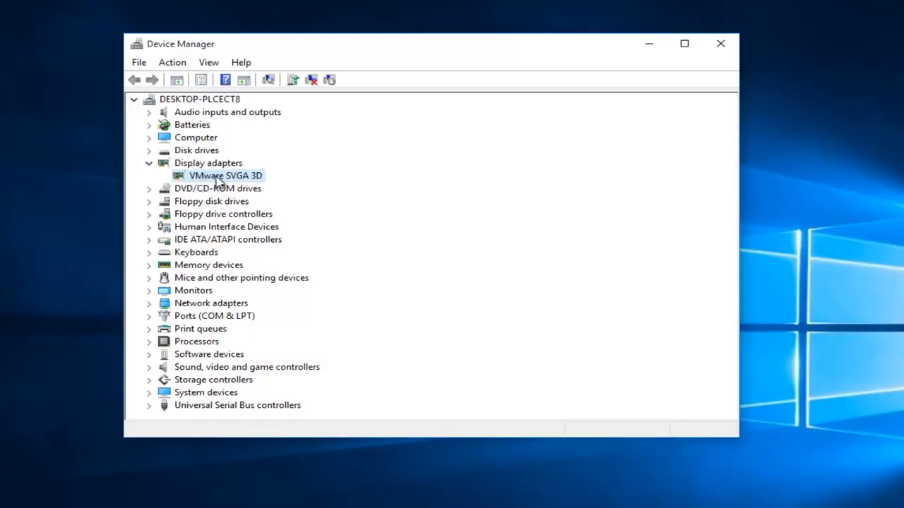
{"action": "mouse_move", "coordinate": [229, 180]}
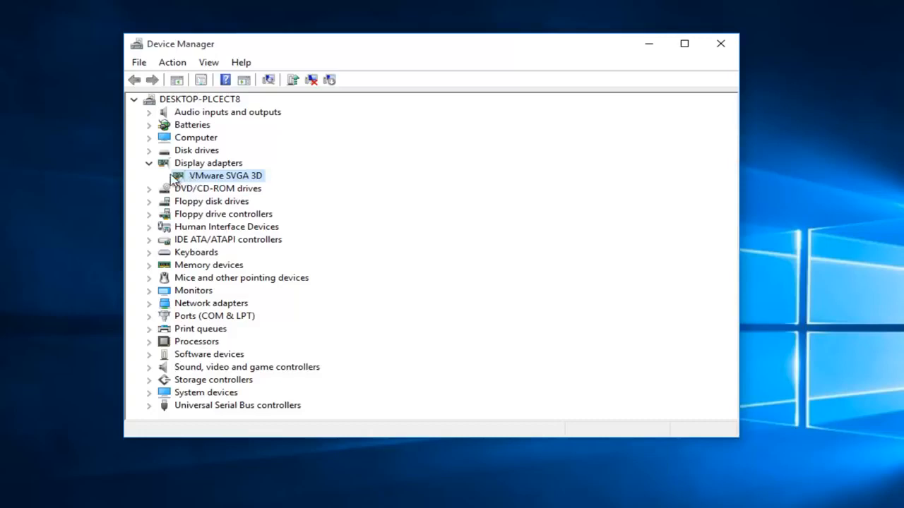
{"action": "mouse_move", "coordinate": [189, 180]}
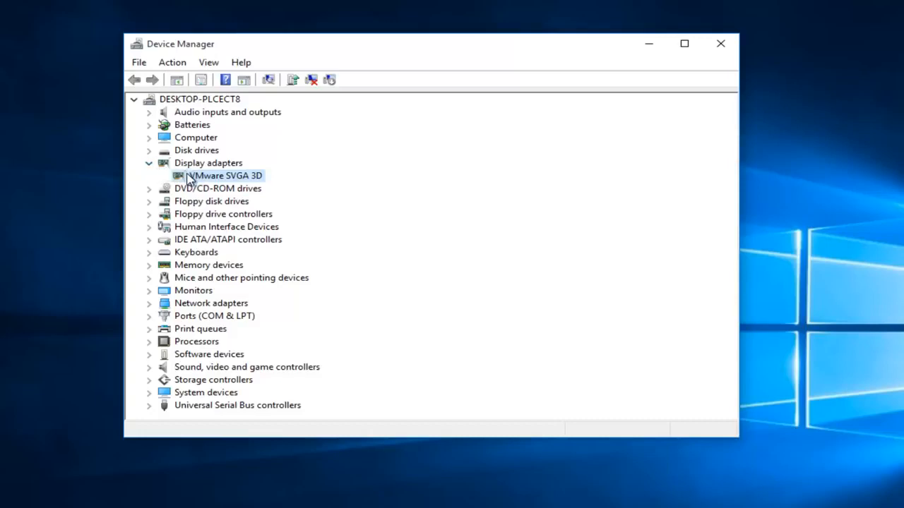
Bring up Update Driver Software for the VMware SVGA 3D adapter
{"action": "right_click", "coordinate": [224, 175]}
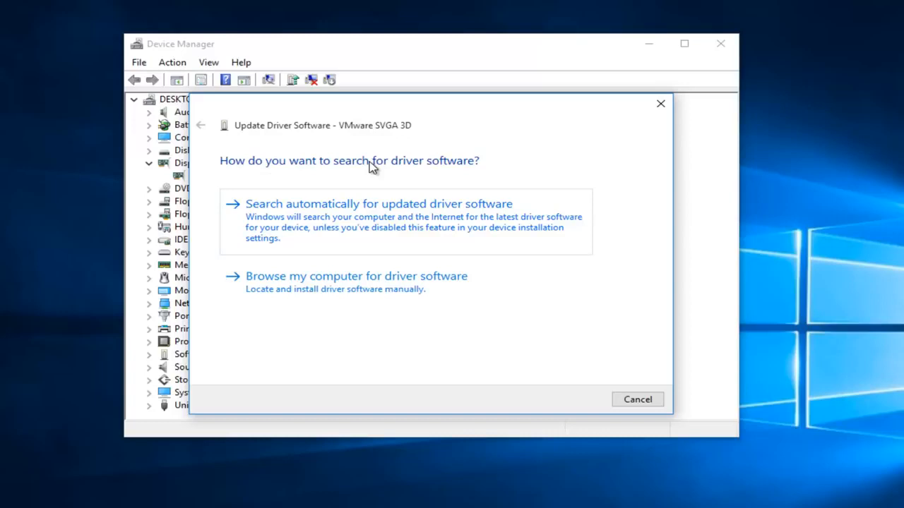
{"action": "mouse_move", "coordinate": [286, 216]}
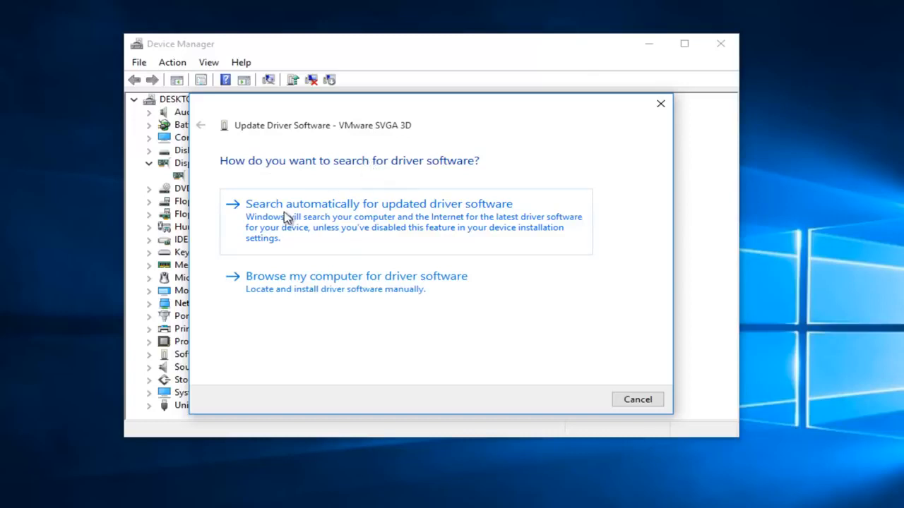
{"action": "mouse_move", "coordinate": [345, 219]}
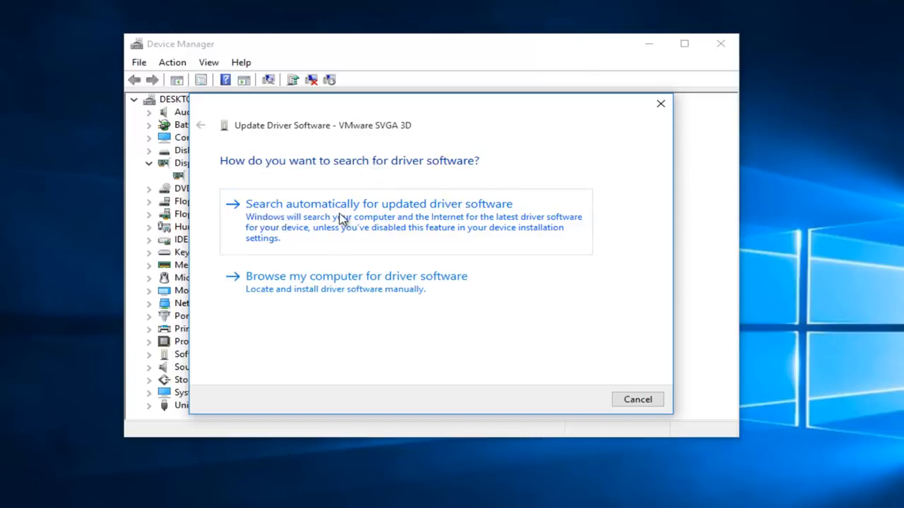
{"action": "mouse_move", "coordinate": [445, 220]}
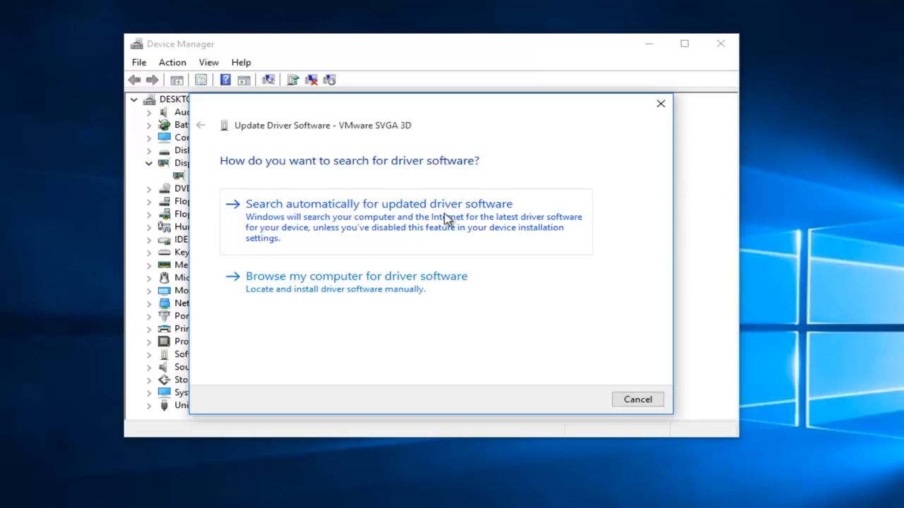
Search automatically for drivers, dismiss the 'already up to date' result, and close Device Manager
{"action": "left_click", "coordinate": [378, 204]}
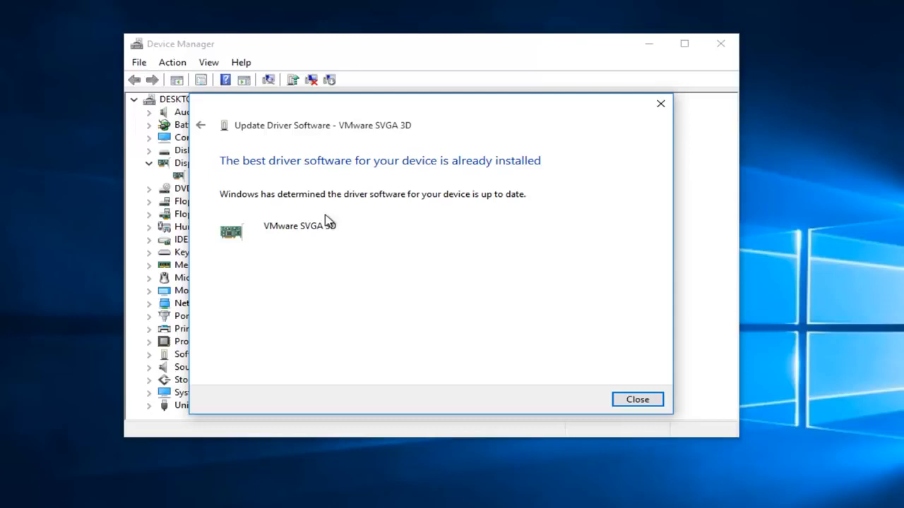
{"action": "mouse_move", "coordinate": [435, 203]}
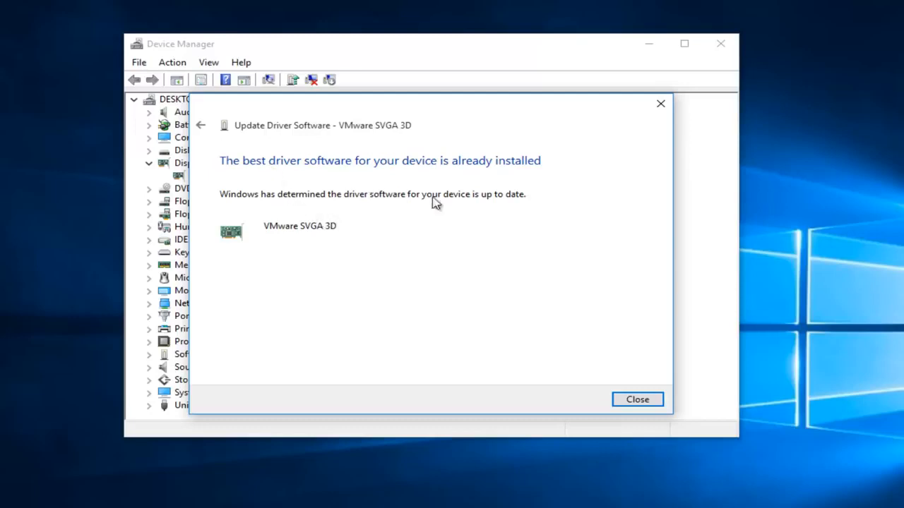
{"action": "mouse_move", "coordinate": [711, 129]}
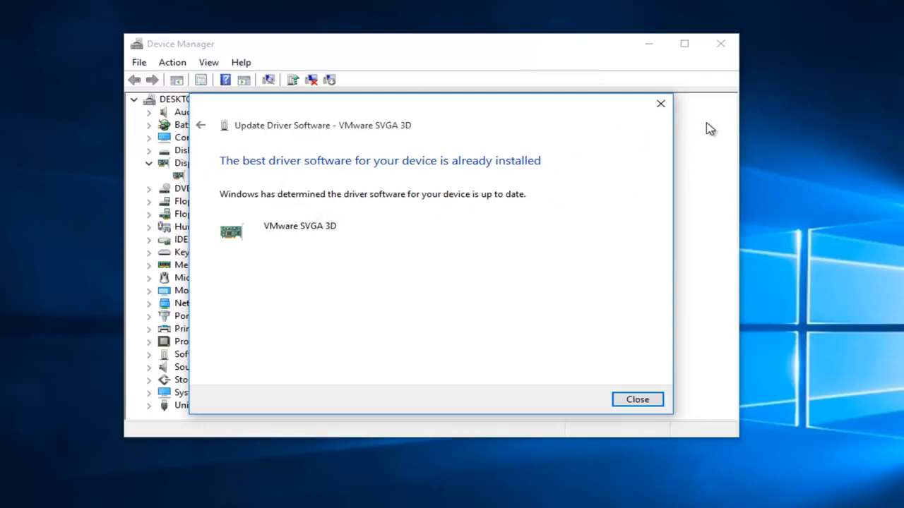
{"action": "left_click", "coordinate": [638, 400]}
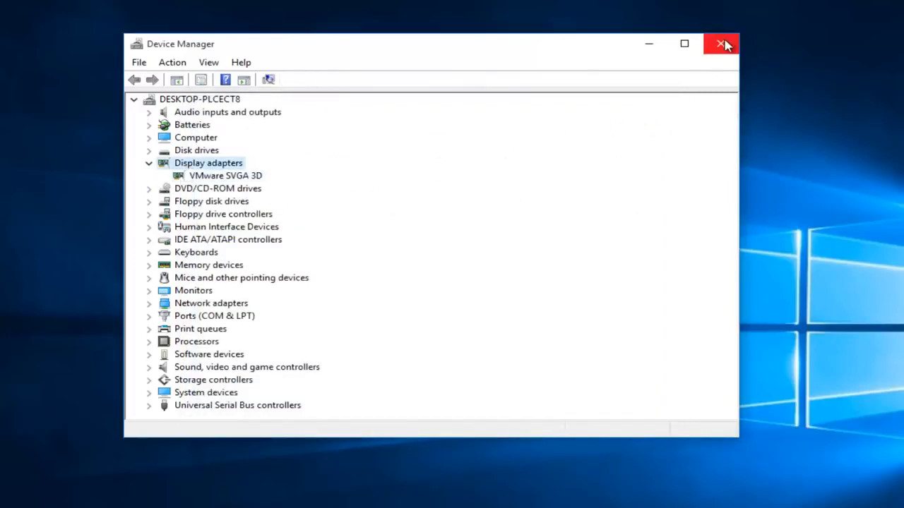
{"action": "left_click", "coordinate": [720, 44]}
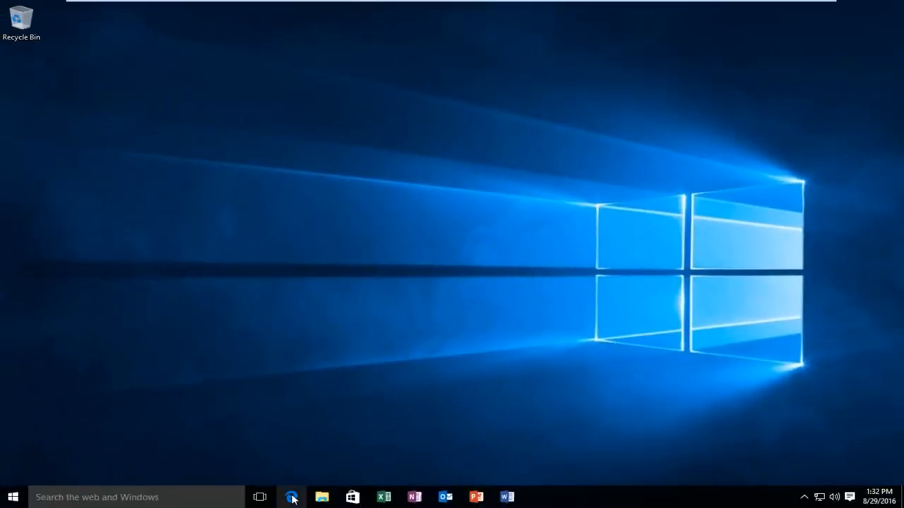
Launch Edge and search Google for 'nvidia video drivers'
{"action": "left_click", "coordinate": [290, 497]}
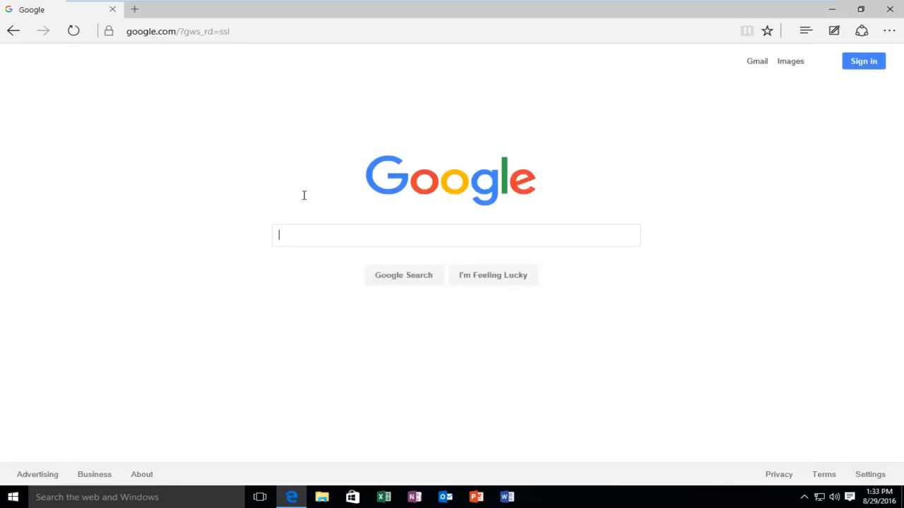
{"action": "mouse_move", "coordinate": [305, 200]}
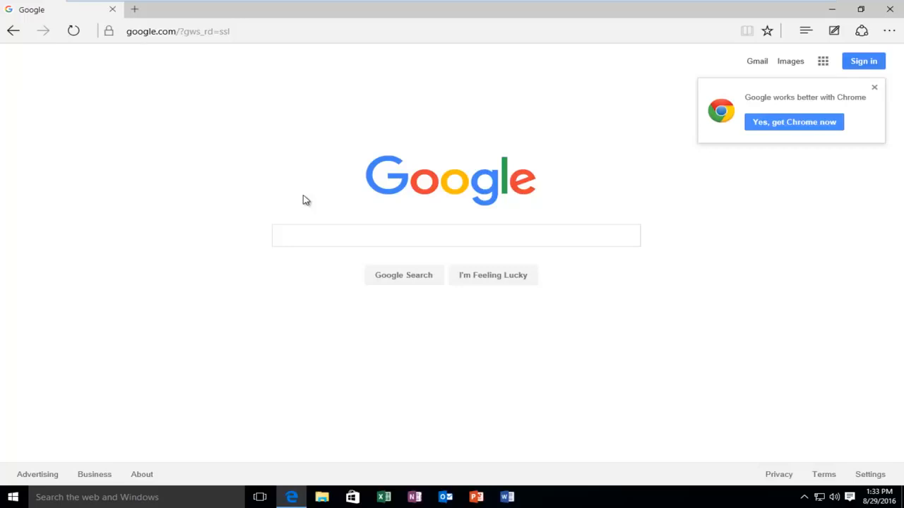
{"action": "type", "text": "nvidia video drive"}
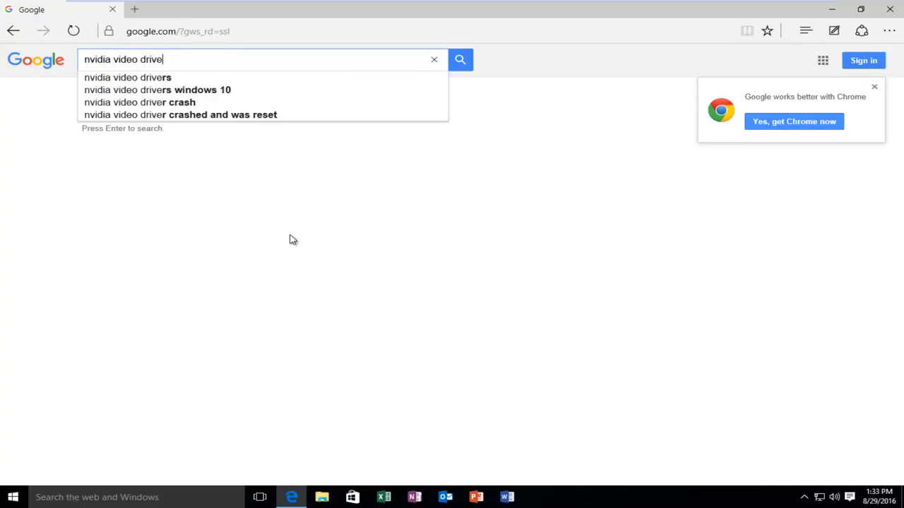
{"action": "type", "text": "s"}
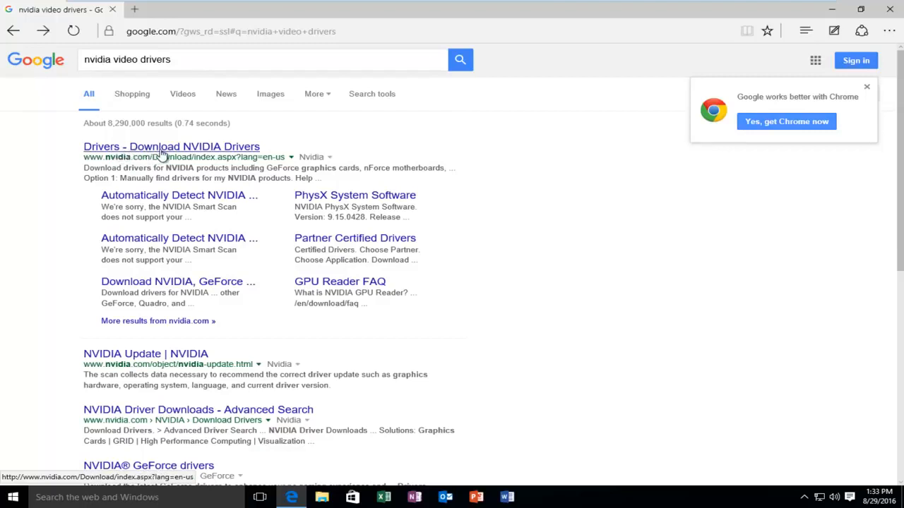
Open NVIDIA's Driver Downloads page, keep GeForce as product type, and view Option 2
{"action": "left_click", "coordinate": [171, 147]}
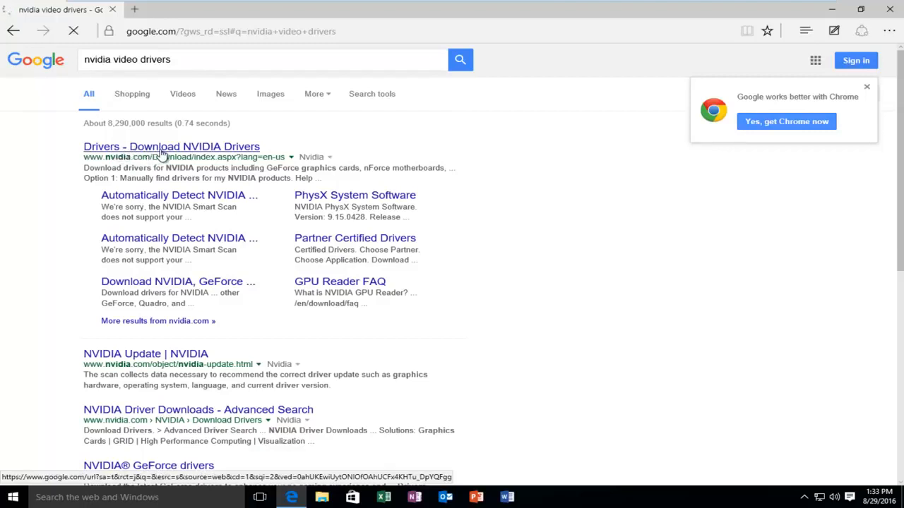
{"action": "left_click", "coordinate": [171, 146]}
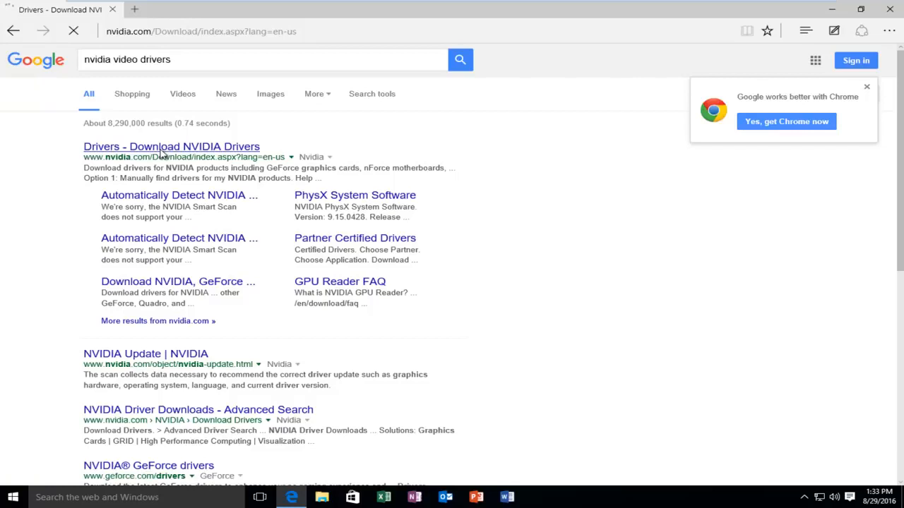
{"action": "left_click", "coordinate": [170, 147]}
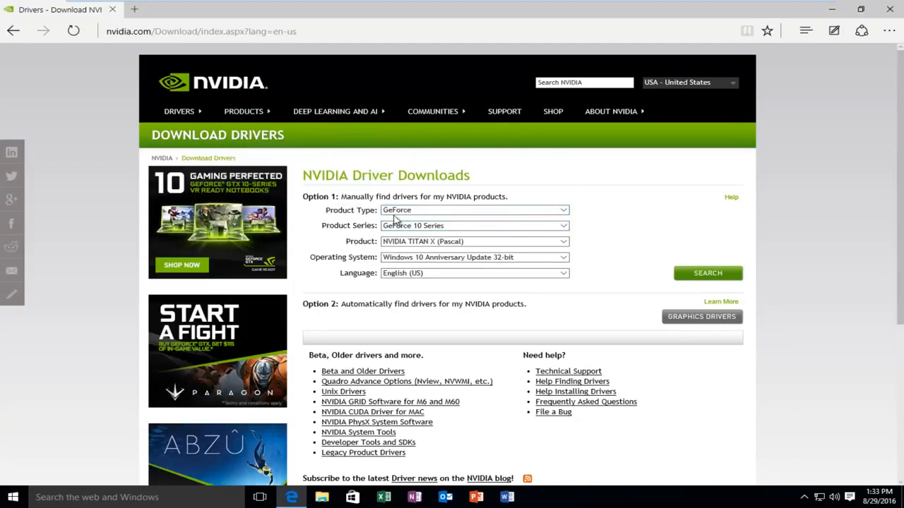
{"action": "left_click", "coordinate": [473, 210]}
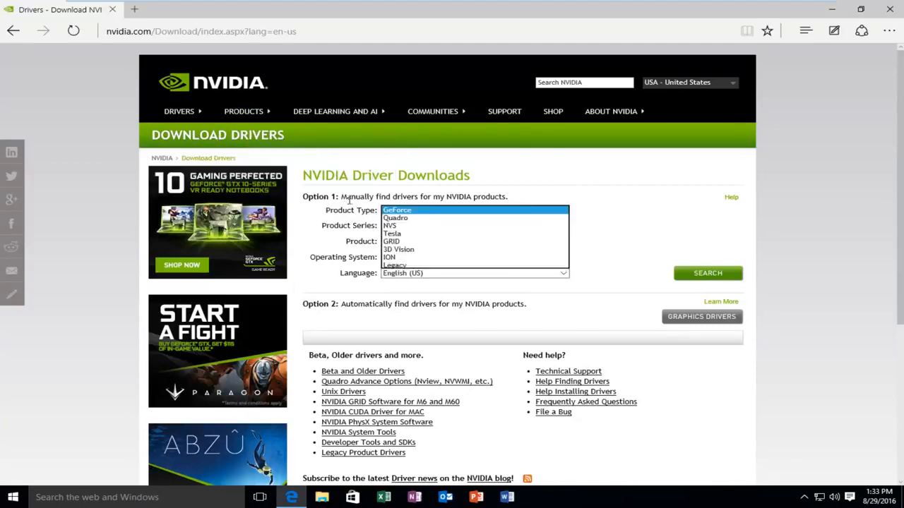
{"action": "left_click", "coordinate": [398, 210]}
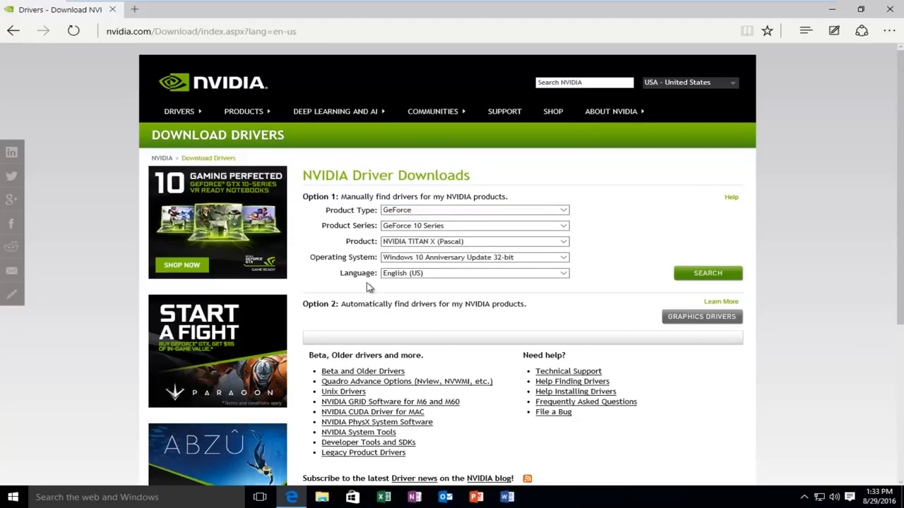
{"action": "mouse_move", "coordinate": [394, 341]}
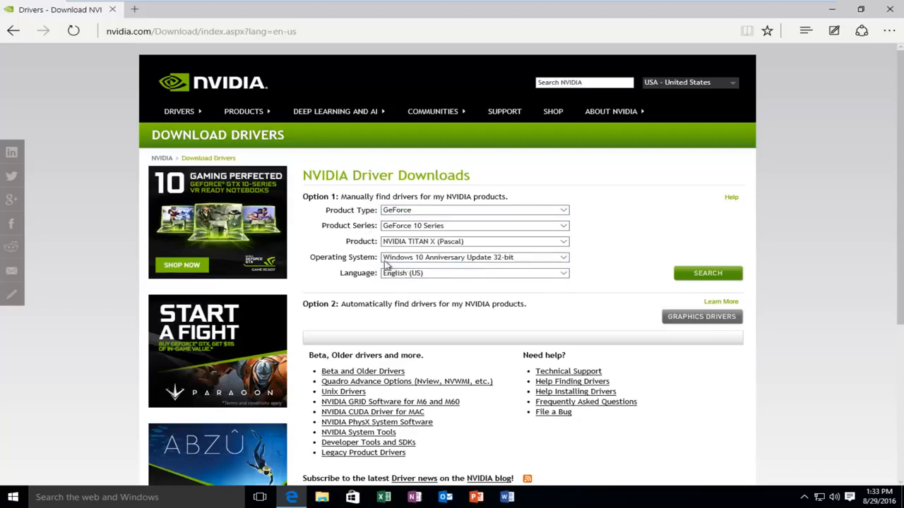
{"action": "mouse_move", "coordinate": [468, 276]}
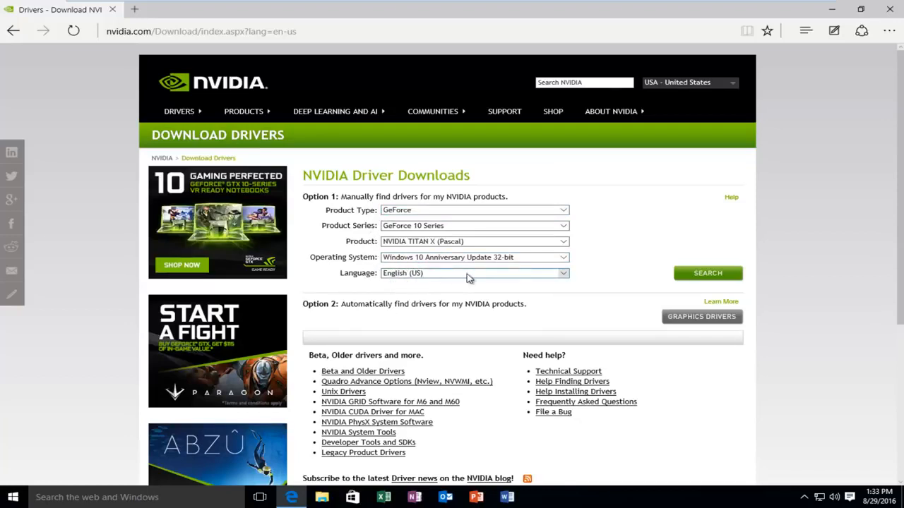
{"action": "scroll", "scroll_direction": "down", "scroll_amount": 3}
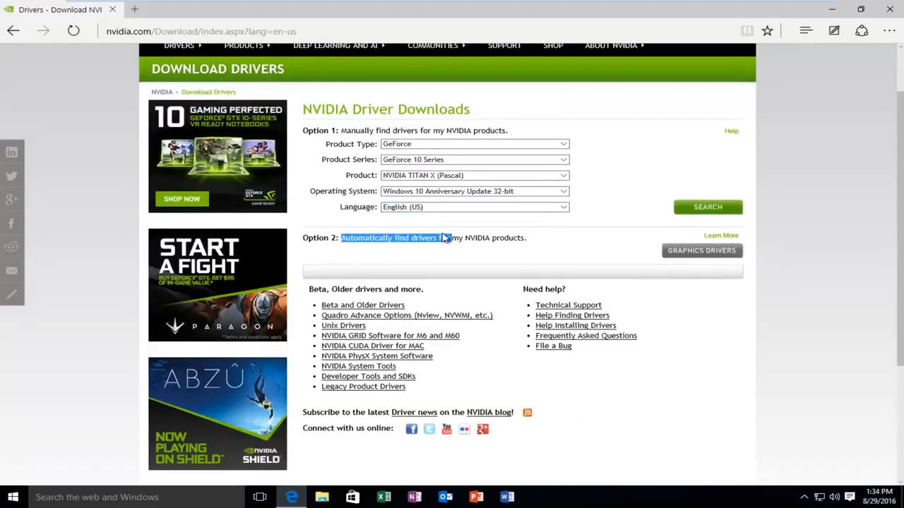
{"action": "mouse_move", "coordinate": [681, 262]}
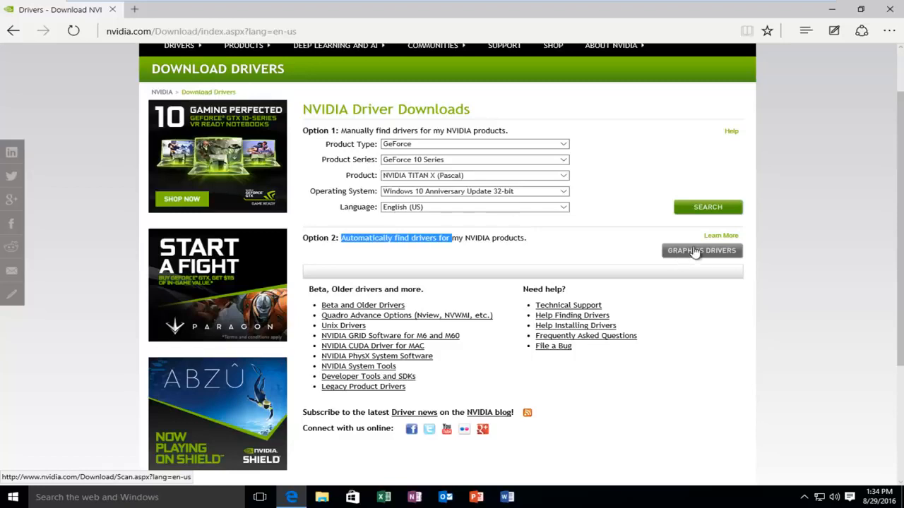
{"action": "mouse_move", "coordinate": [684, 256]}
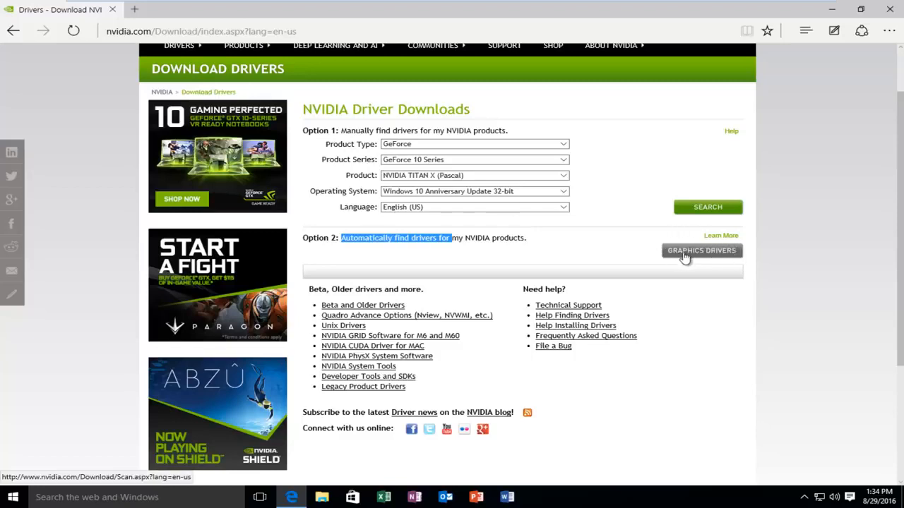
{"action": "mouse_move", "coordinate": [691, 257]}
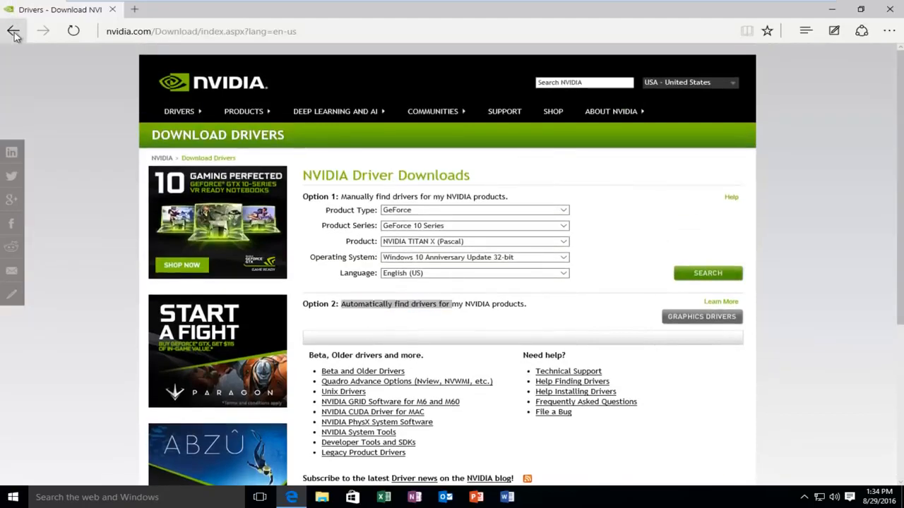
Go back and open the 'Download Drivers - AMD.com' result for 'amd drivers'
{"action": "left_click", "coordinate": [15, 32]}
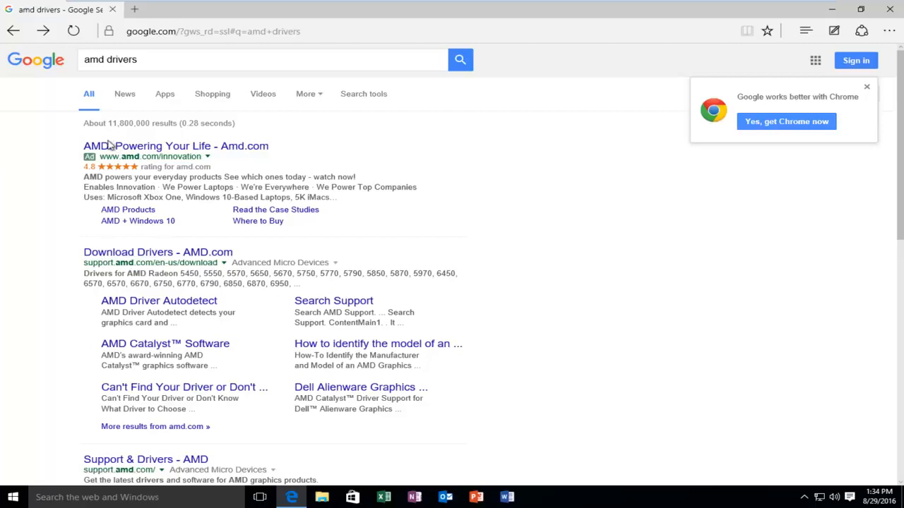
{"action": "mouse_move", "coordinate": [118, 263]}
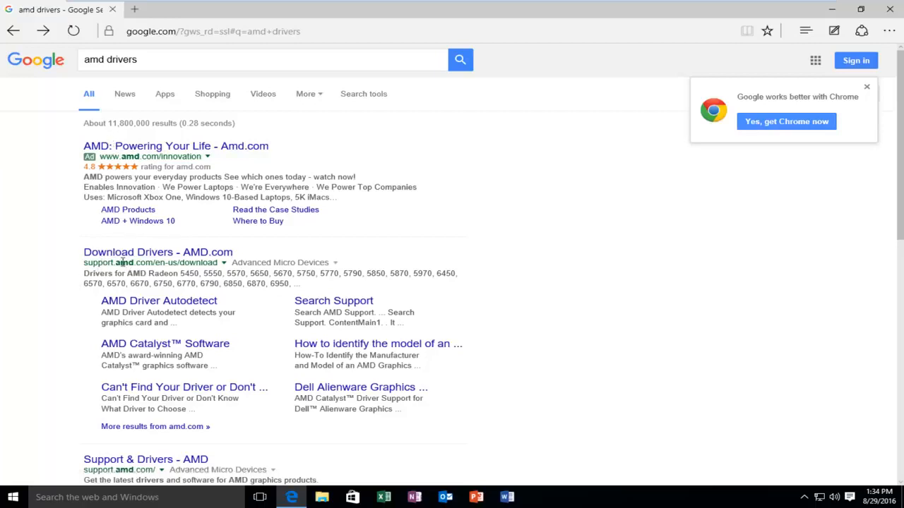
{"action": "left_click", "coordinate": [158, 252]}
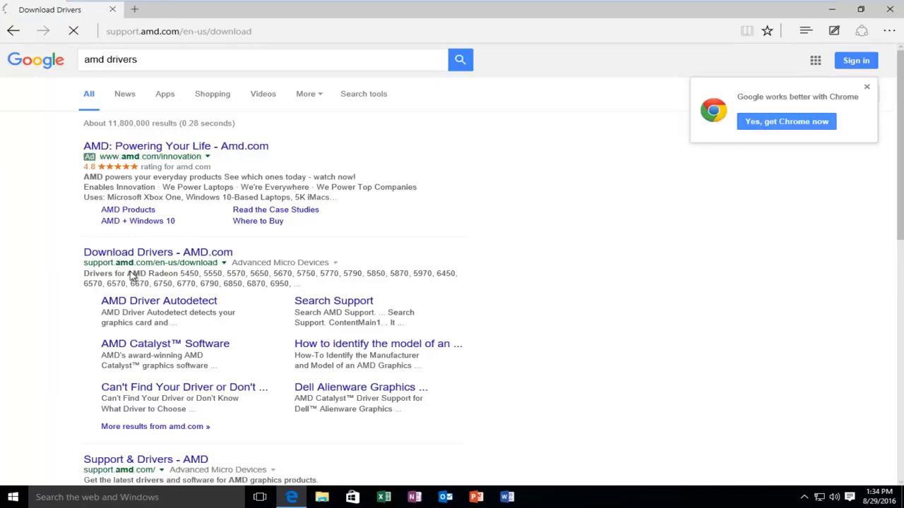
Load AMD's Download Drivers page and browse its Radeon driver options
{"action": "left_click", "coordinate": [157, 252]}
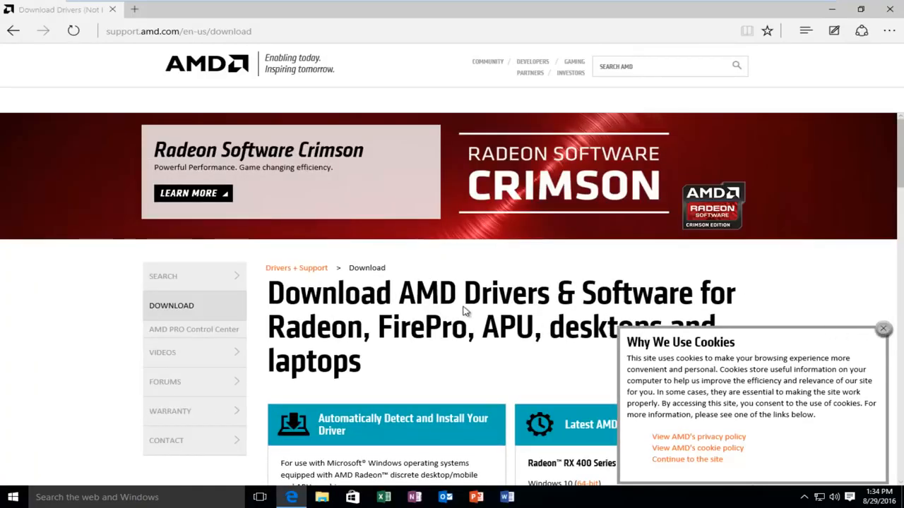
{"action": "mouse_move", "coordinate": [353, 306]}
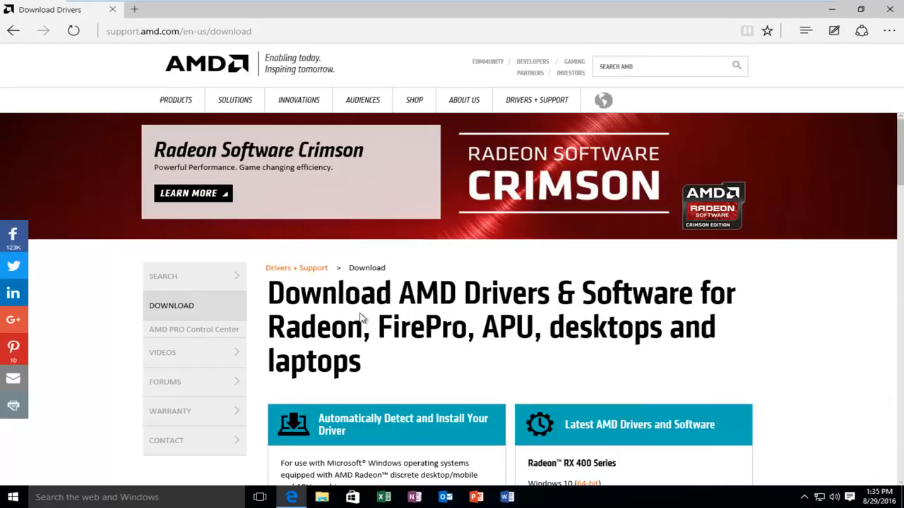
{"action": "scroll", "scroll_direction": "down", "scroll_amount": 3}
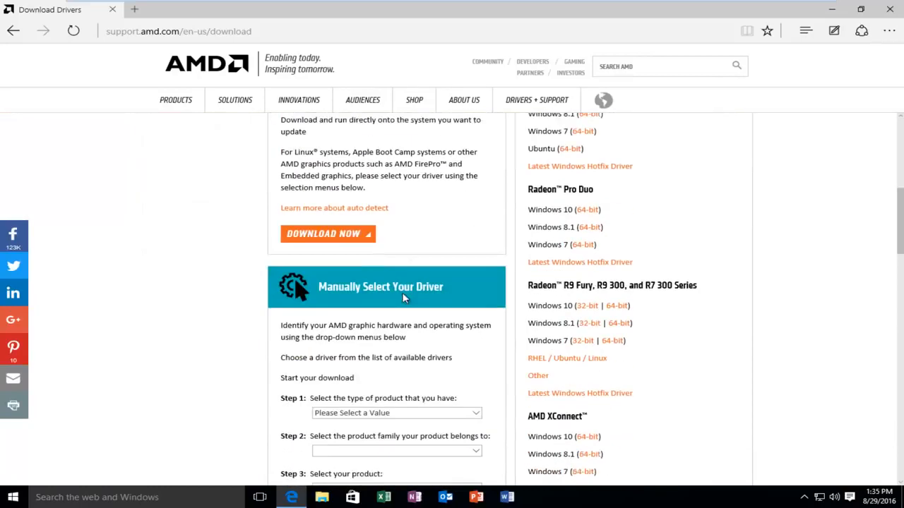
{"action": "scroll", "scroll_direction": "up", "scroll_amount": 3}
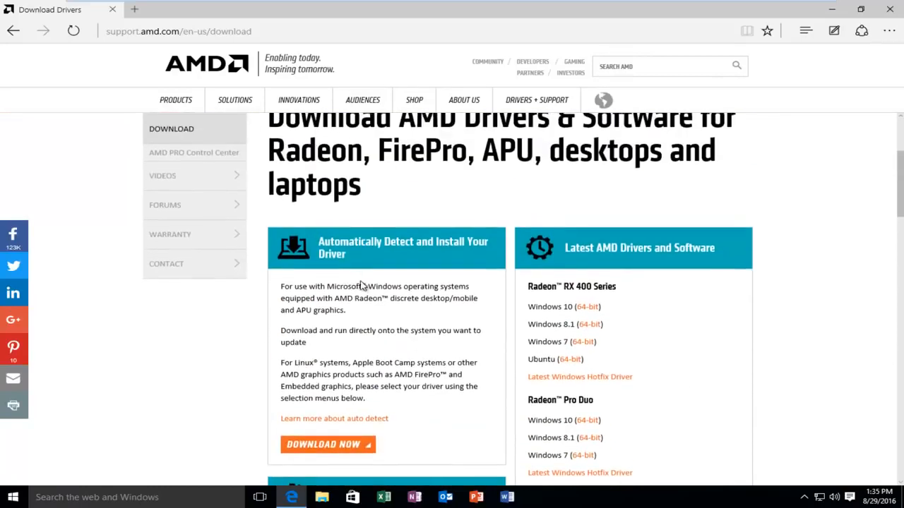
{"action": "double_click", "coordinate": [352, 242]}
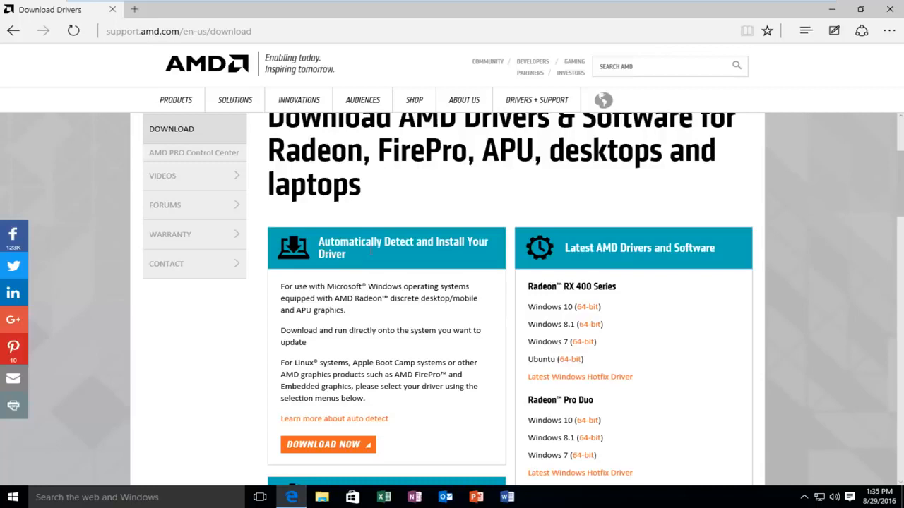
{"action": "mouse_move", "coordinate": [577, 342]}
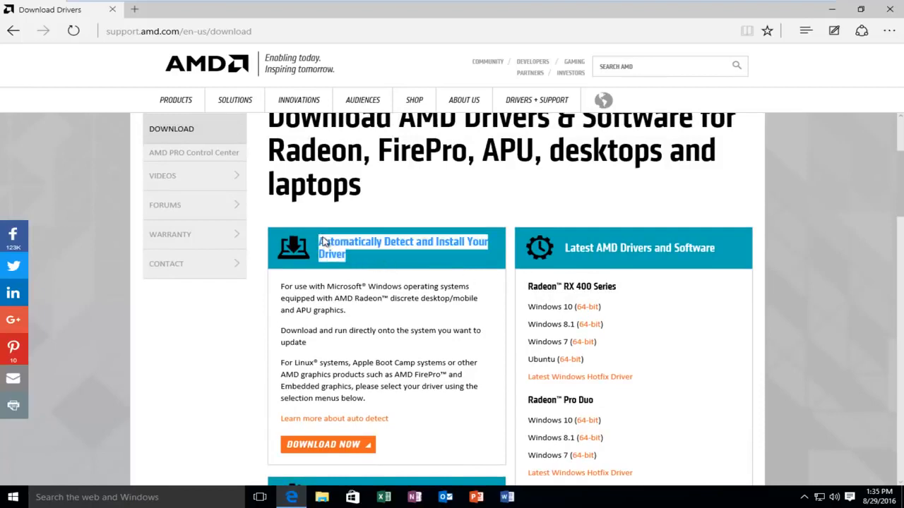
{"action": "mouse_move", "coordinate": [249, 240]}
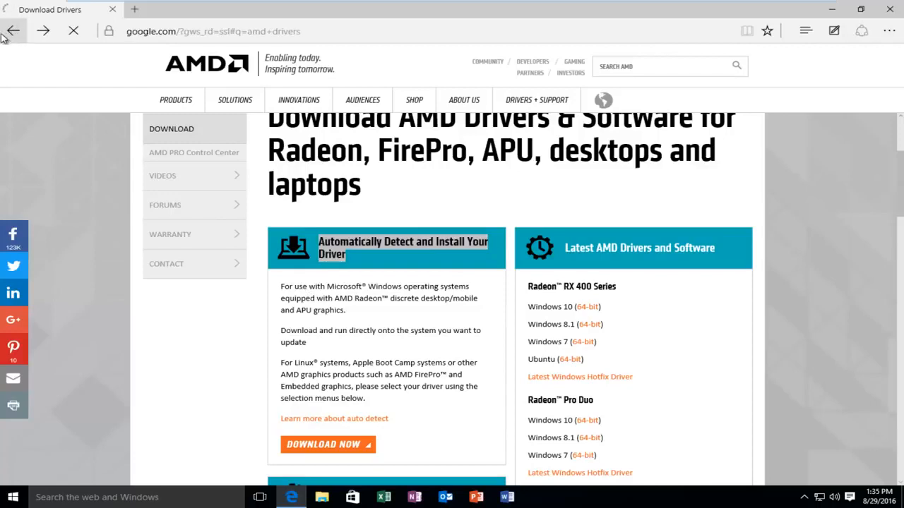
Close Edge, dismiss the Explorer error, and relaunch Device Manager via Windows search
{"action": "left_click", "coordinate": [24, 31]}
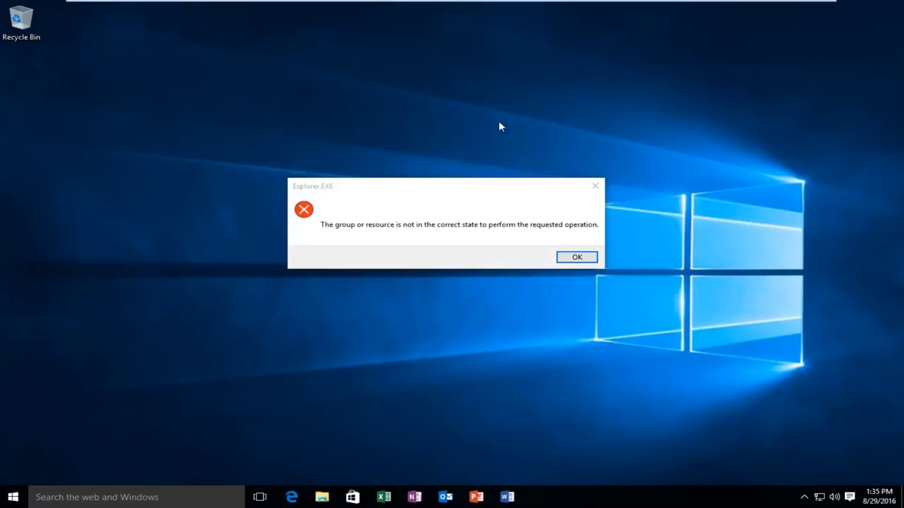
{"action": "left_click", "coordinate": [577, 257]}
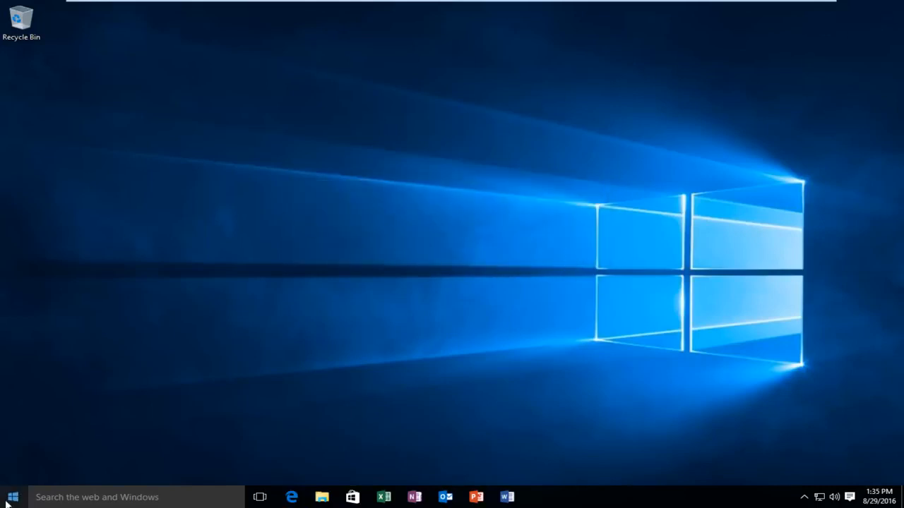
{"action": "left_click", "coordinate": [11, 498]}
{"action": "type", "text": "d"}
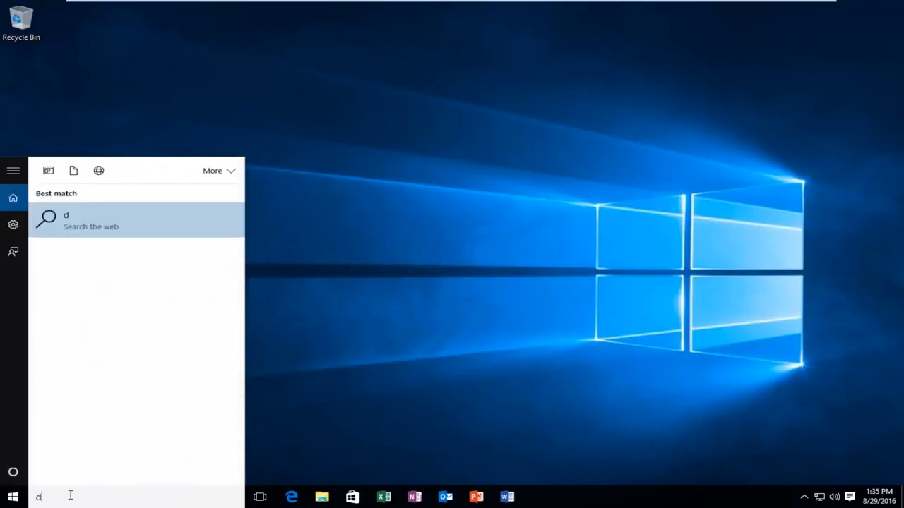
{"action": "type", "text": "evice manager"}
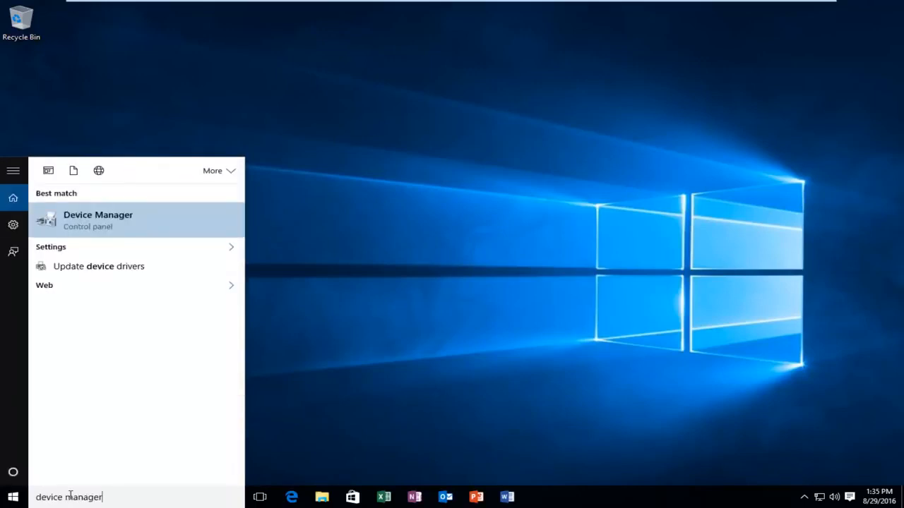
{"action": "mouse_move", "coordinate": [71, 225]}
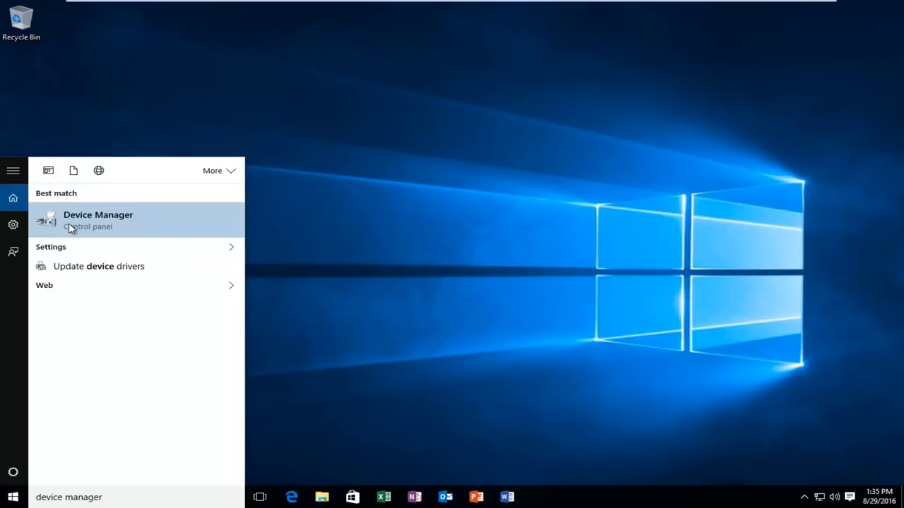
{"action": "mouse_move", "coordinate": [79, 225]}
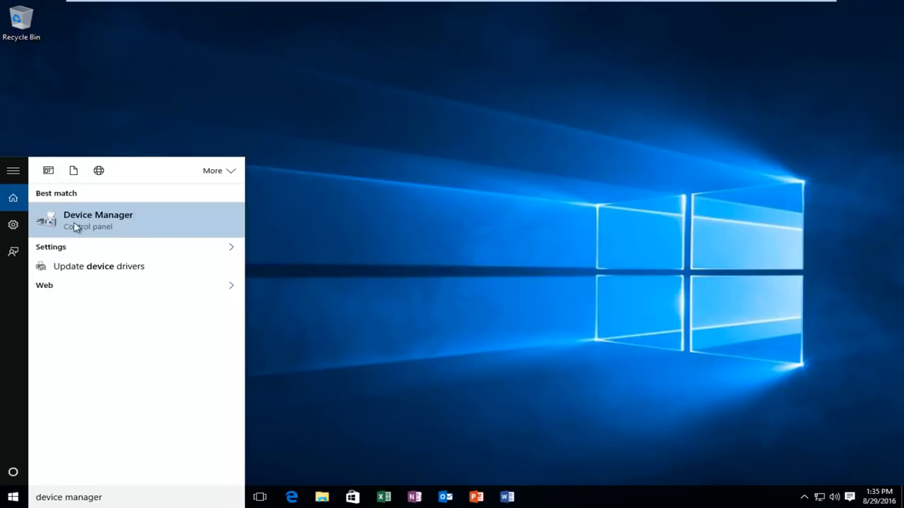
{"action": "left_click", "coordinate": [98, 215]}
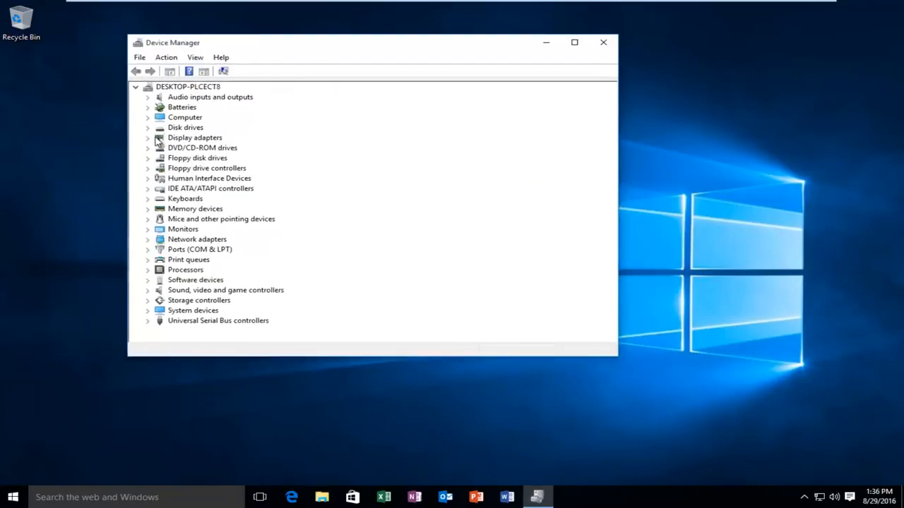
Expand Display adapters and choose Update Driver Software for VMware SVGA 3D
{"action": "left_click", "coordinate": [147, 138]}
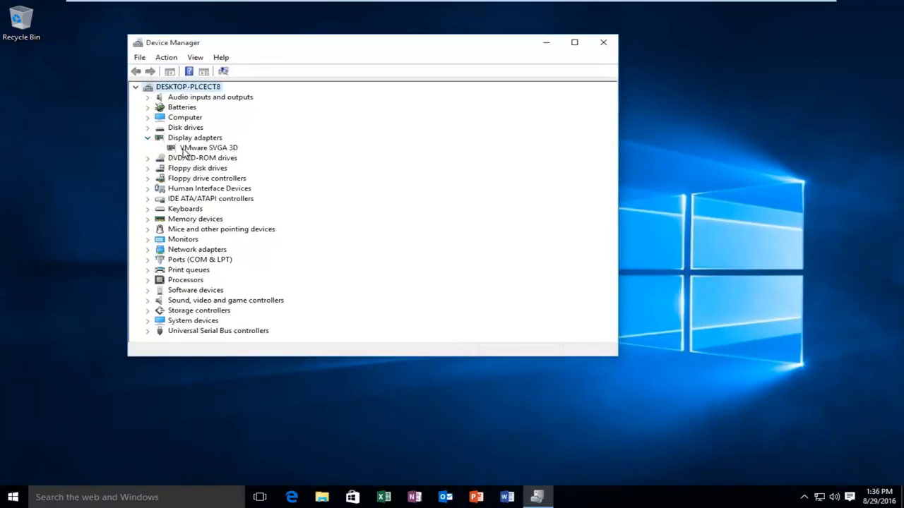
{"action": "left_click", "coordinate": [209, 148]}
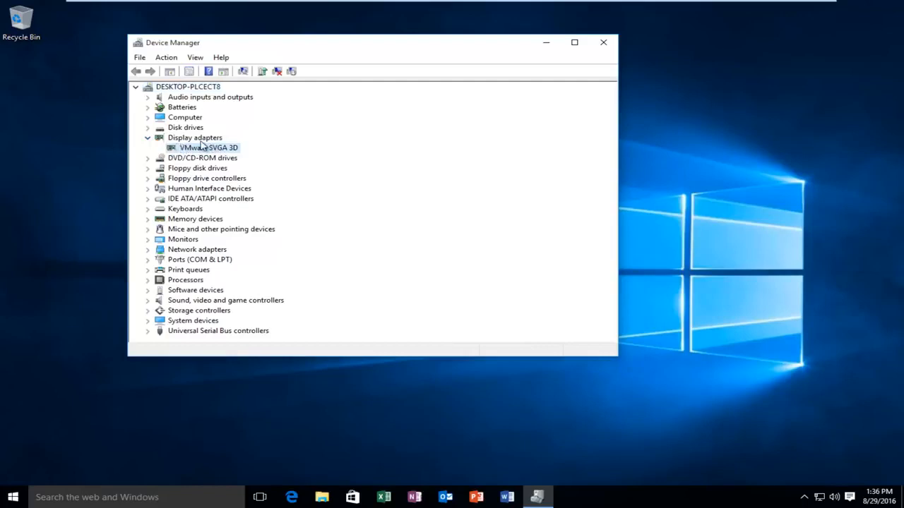
{"action": "right_click", "coordinate": [208, 148]}
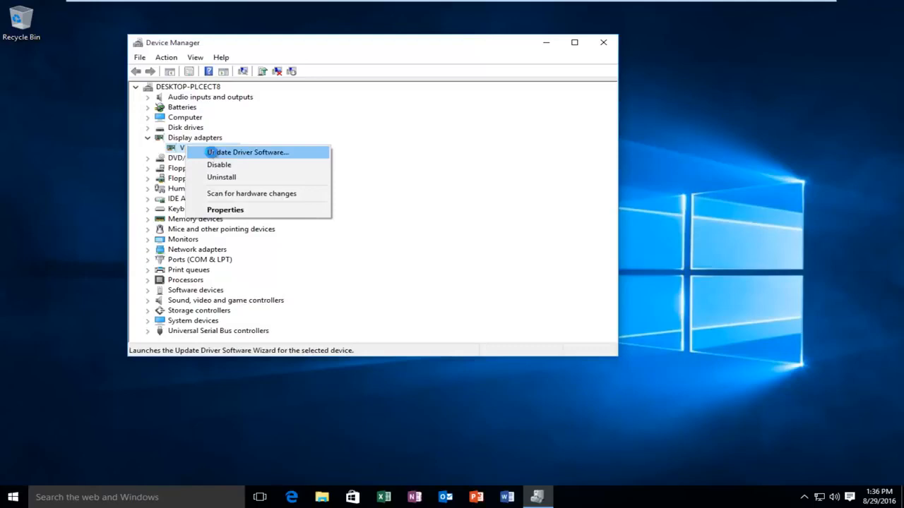
{"action": "left_click", "coordinate": [247, 151]}
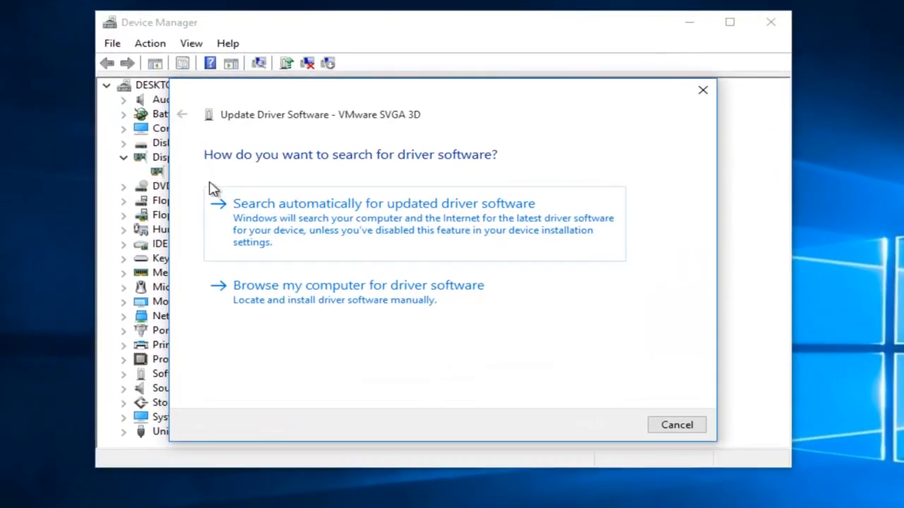
{"action": "mouse_move", "coordinate": [309, 212]}
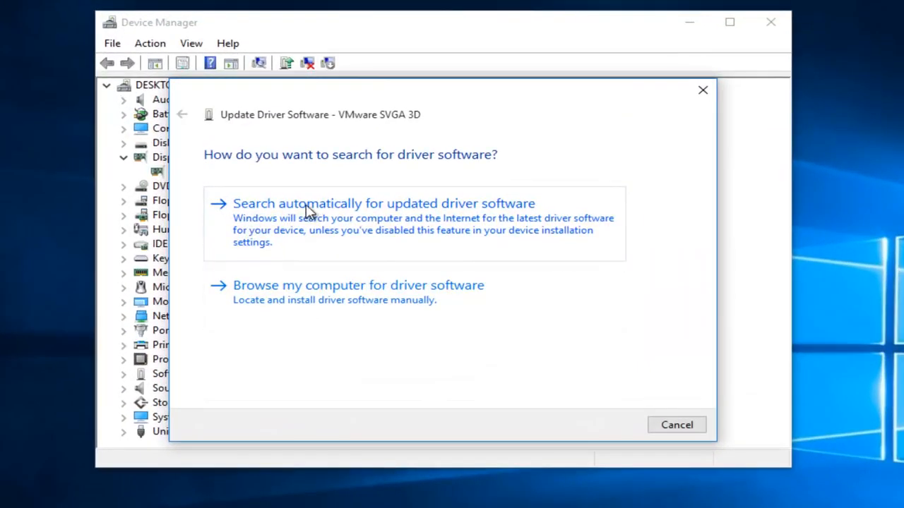
{"action": "mouse_move", "coordinate": [530, 220]}
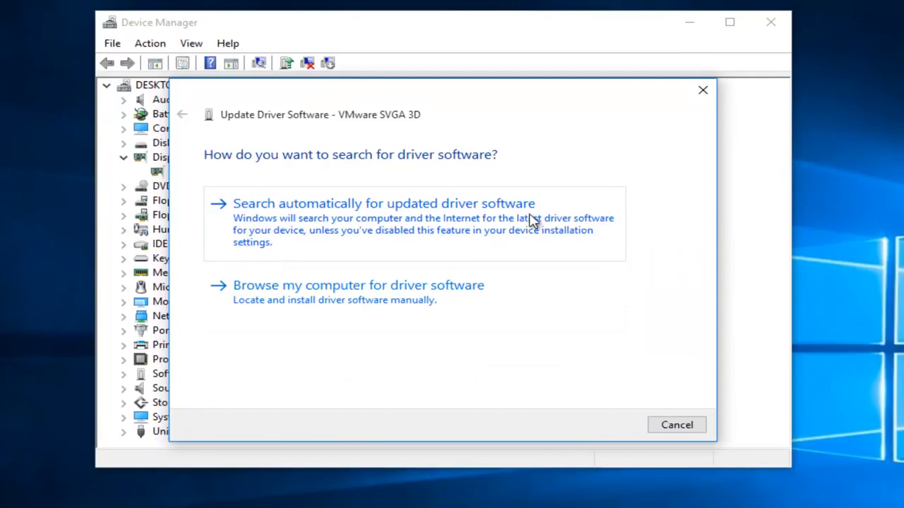
{"action": "mouse_move", "coordinate": [370, 295]}
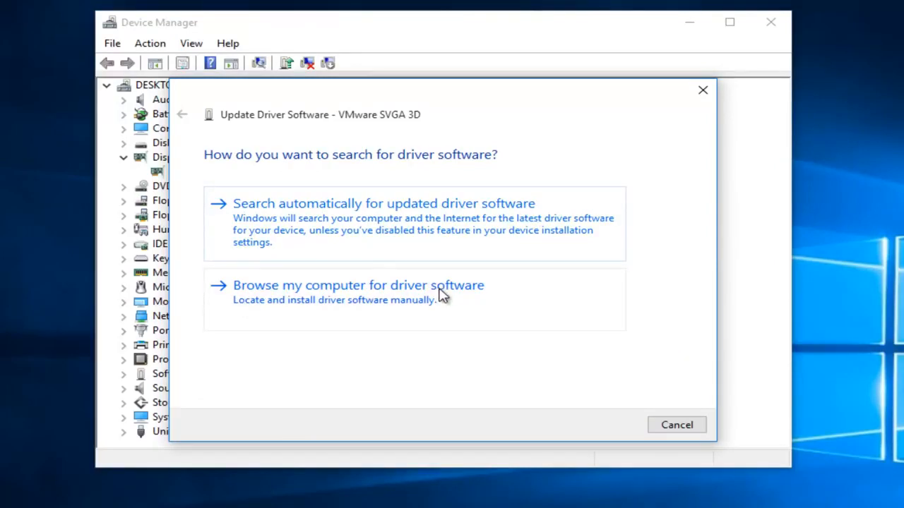
{"action": "mouse_move", "coordinate": [649, 296]}
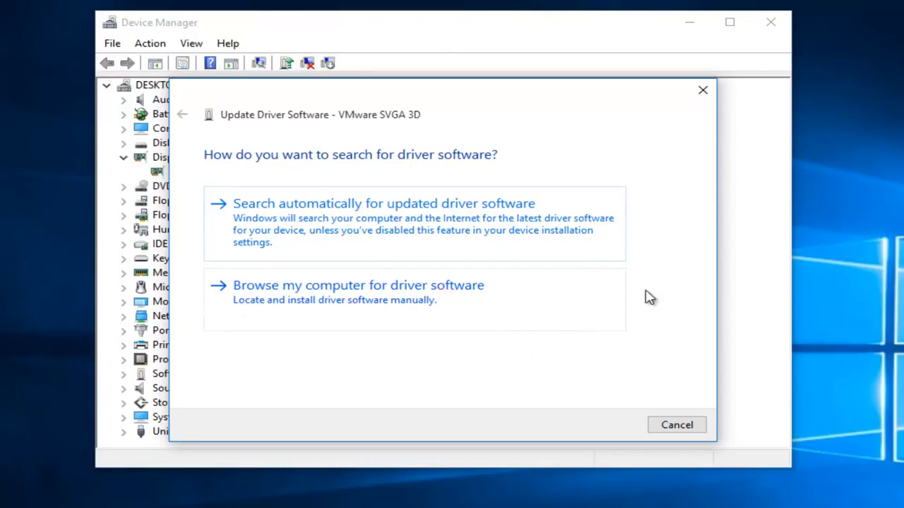
{"action": "mouse_move", "coordinate": [365, 347]}
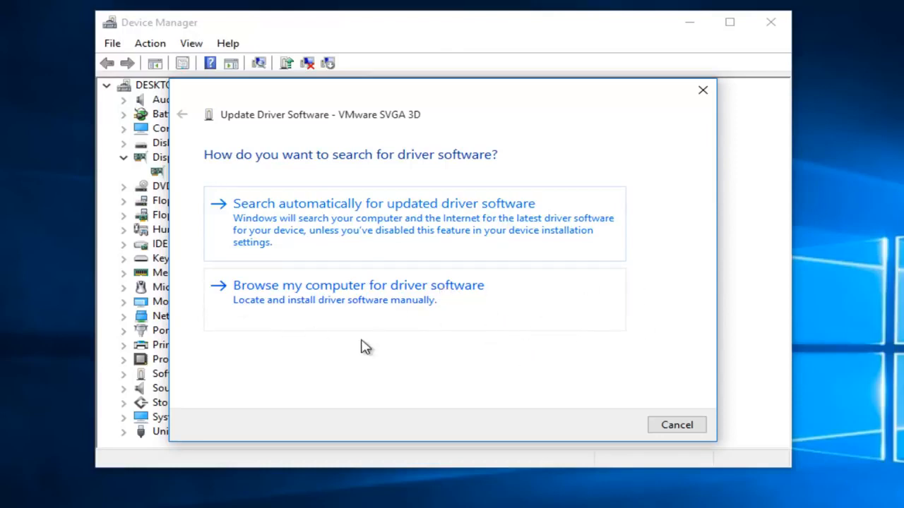
{"action": "mouse_move", "coordinate": [311, 285]}
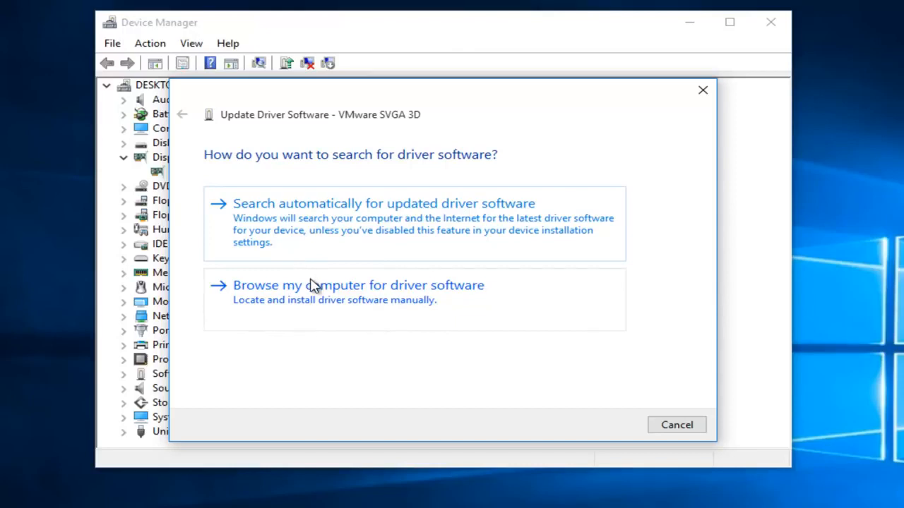
{"action": "mouse_move", "coordinate": [437, 260]}
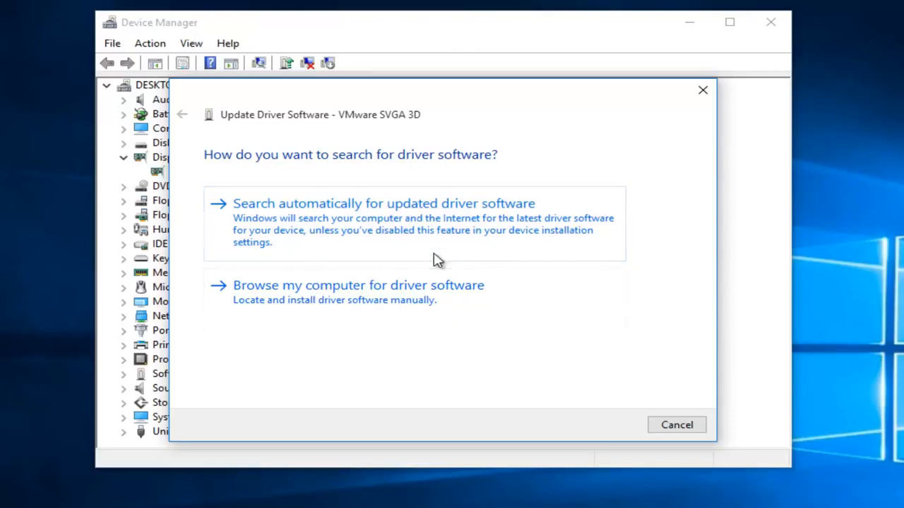
{"action": "mouse_move", "coordinate": [461, 257]}
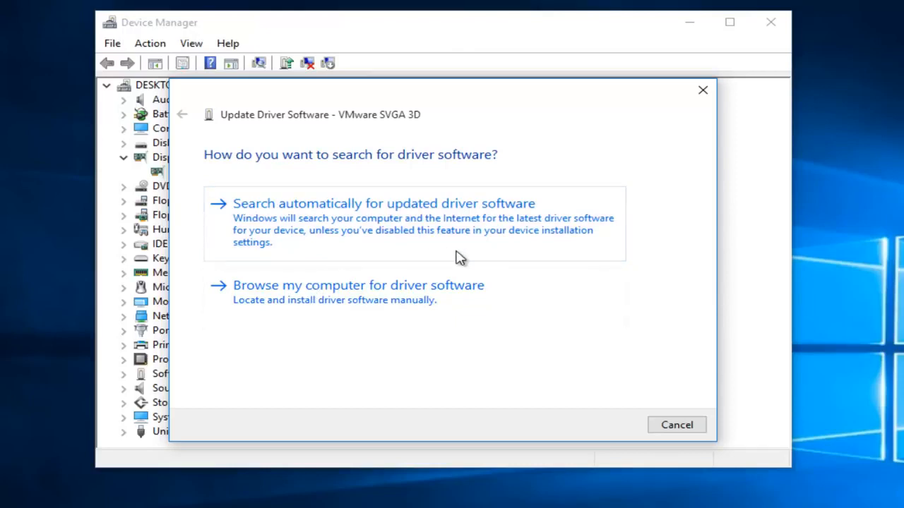
{"action": "mouse_move", "coordinate": [473, 256]}
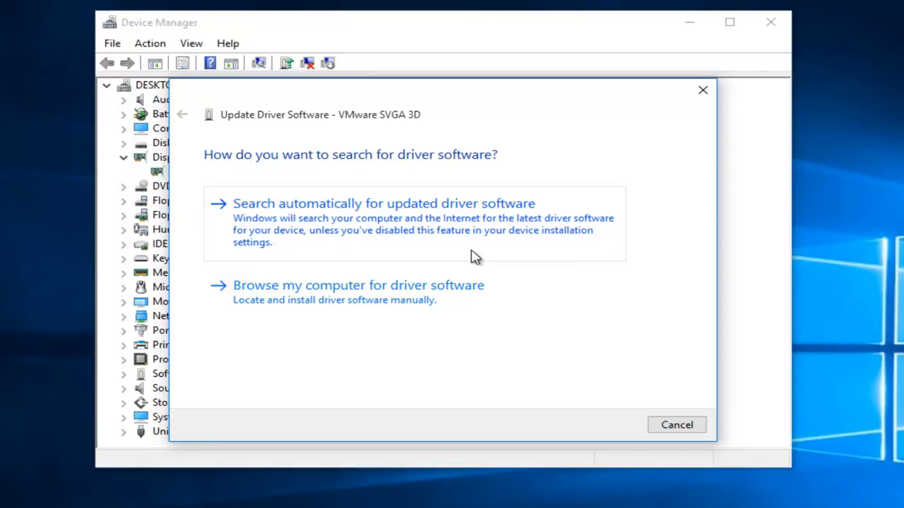